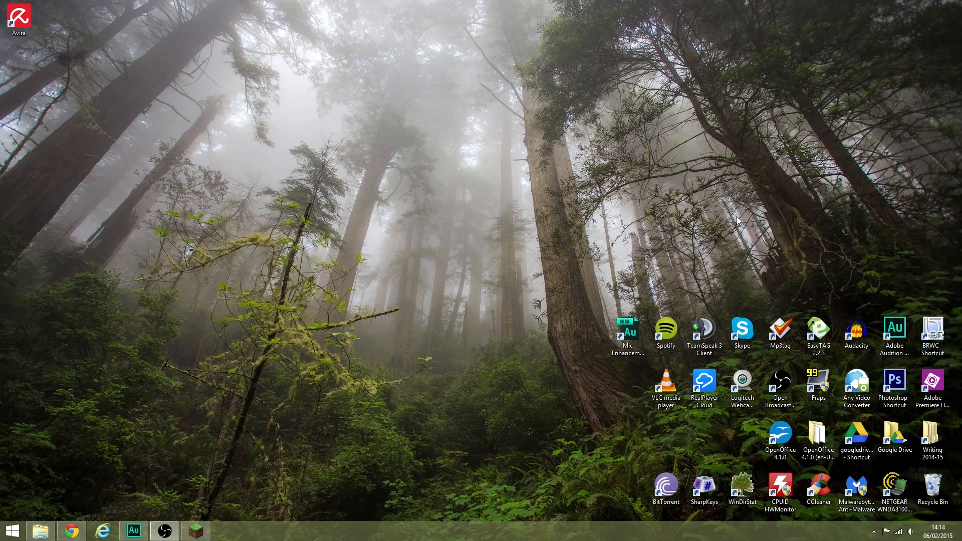
pyautogui.moveTo(240, 330)
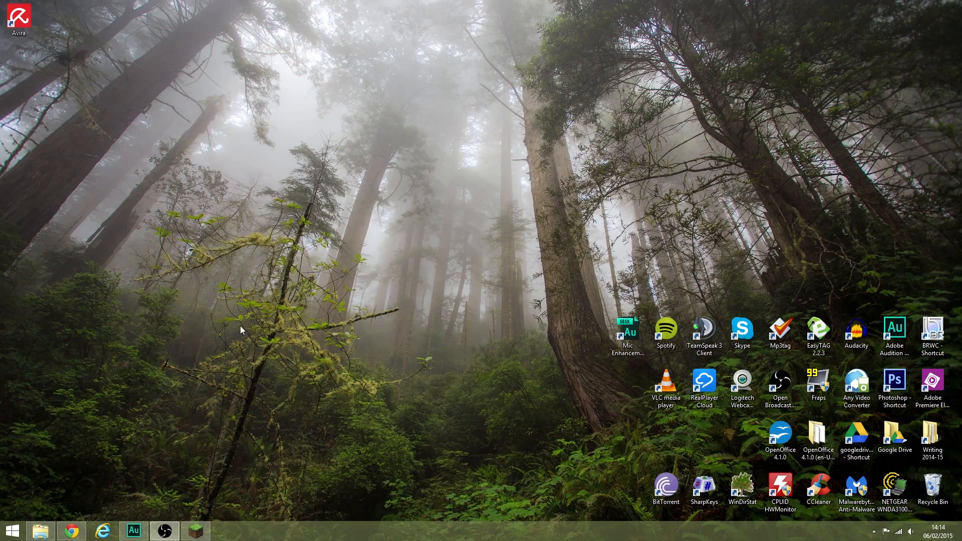
pyautogui.moveTo(201, 411)
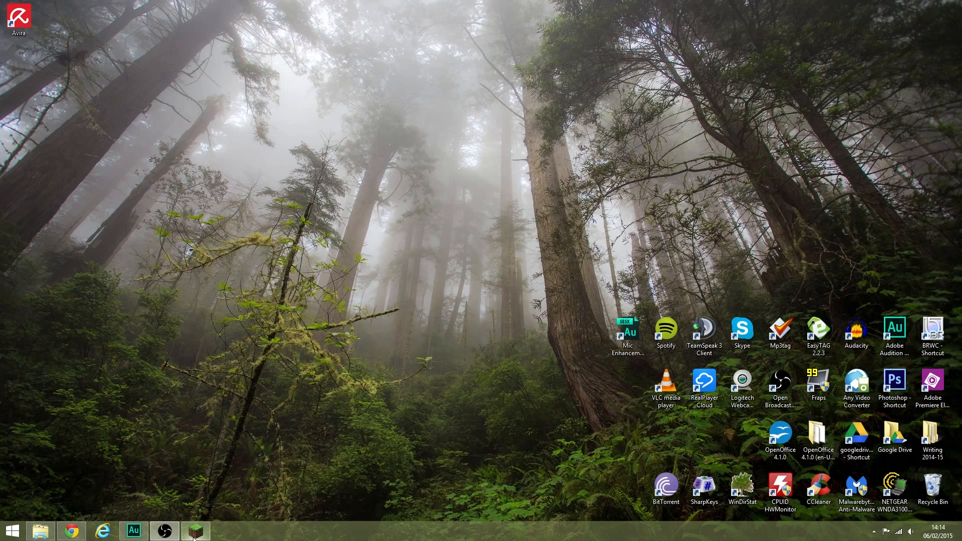
# Launch Minecraft Launcher from the taskbar so its news page appears
pyautogui.click(195, 530)
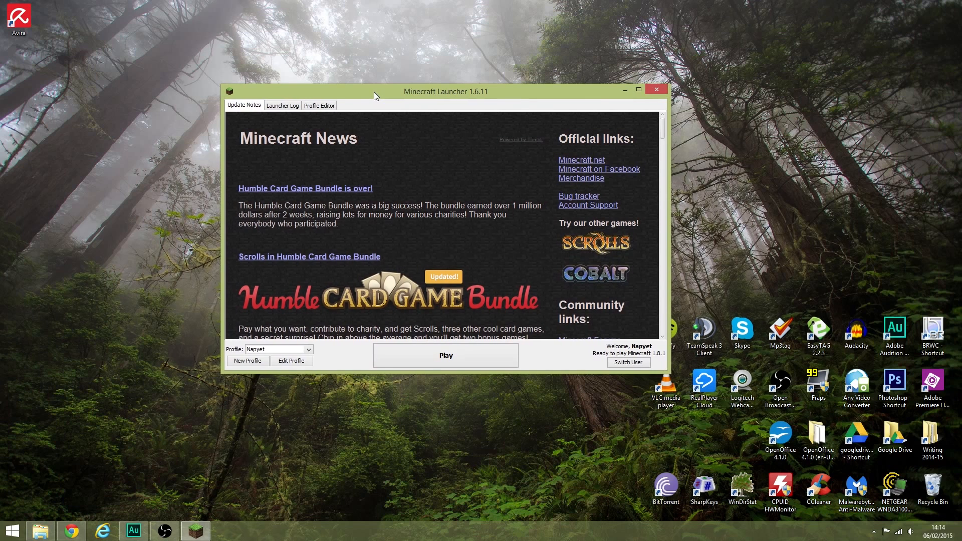
pyautogui.moveTo(365, 93)
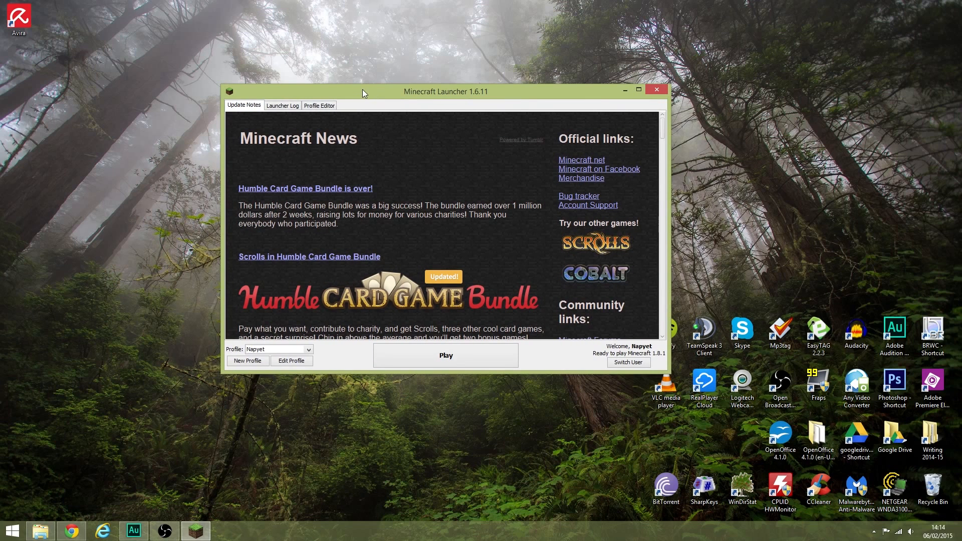
pyautogui.moveTo(376, 189)
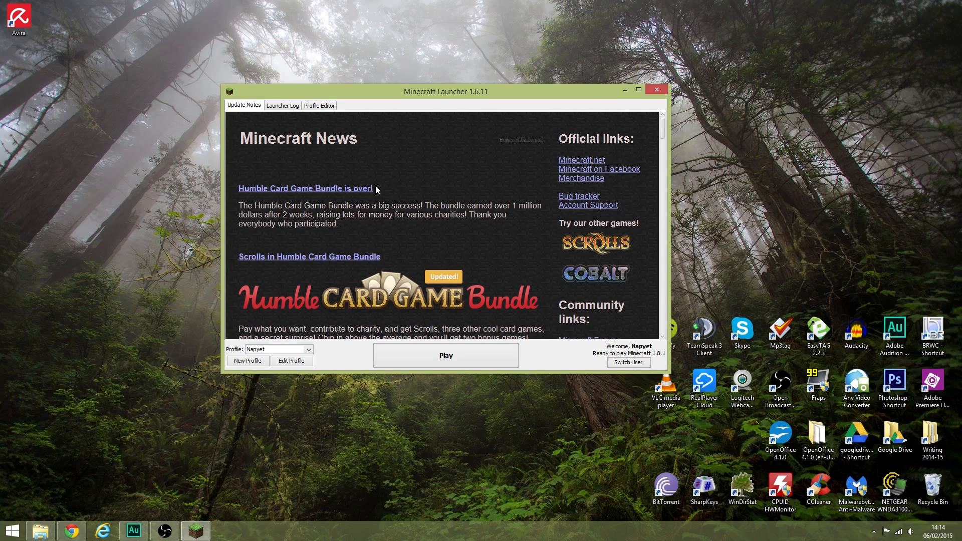
pyautogui.moveTo(372, 92)
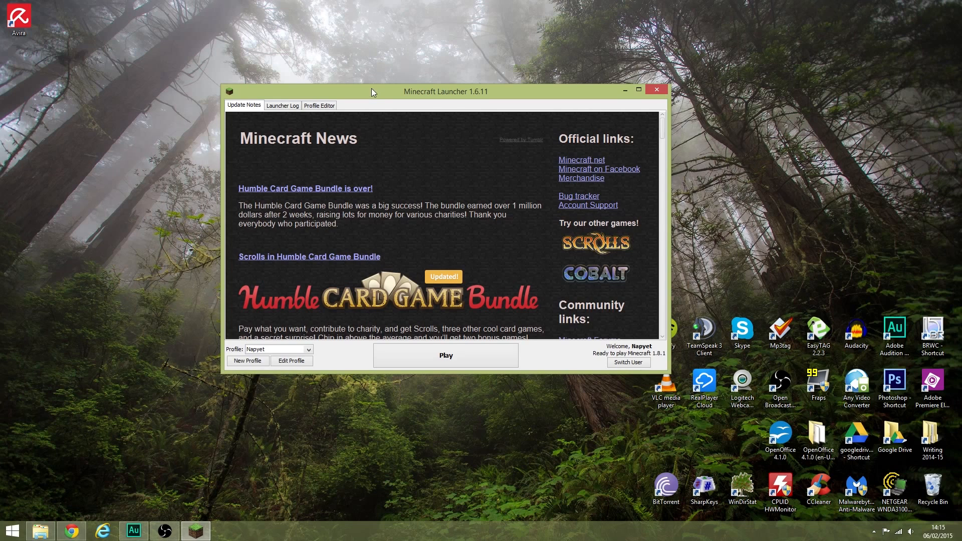
pyautogui.moveTo(339, 305)
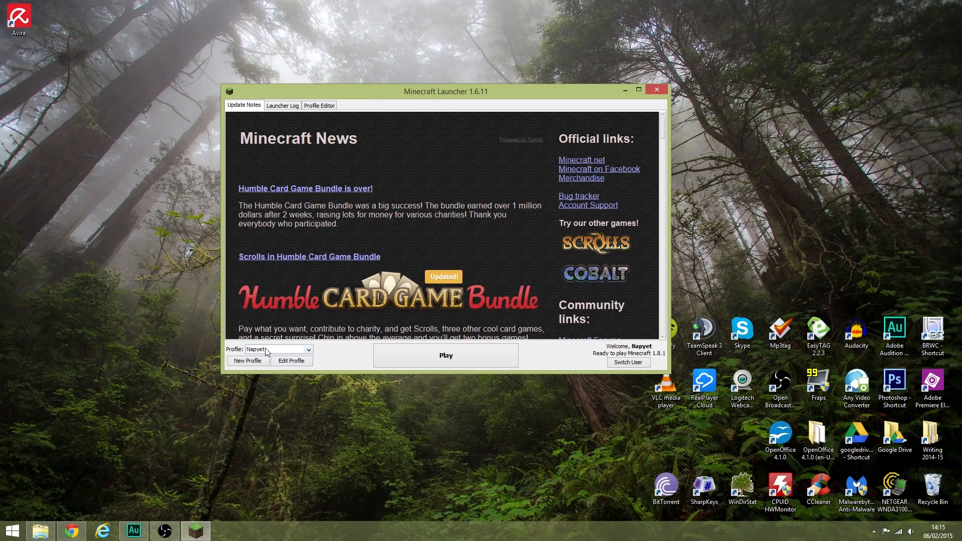
# Inspect the current profile's Java executable setting, then switch to profile 1.6.4-modded-1
pyautogui.click(306, 350)
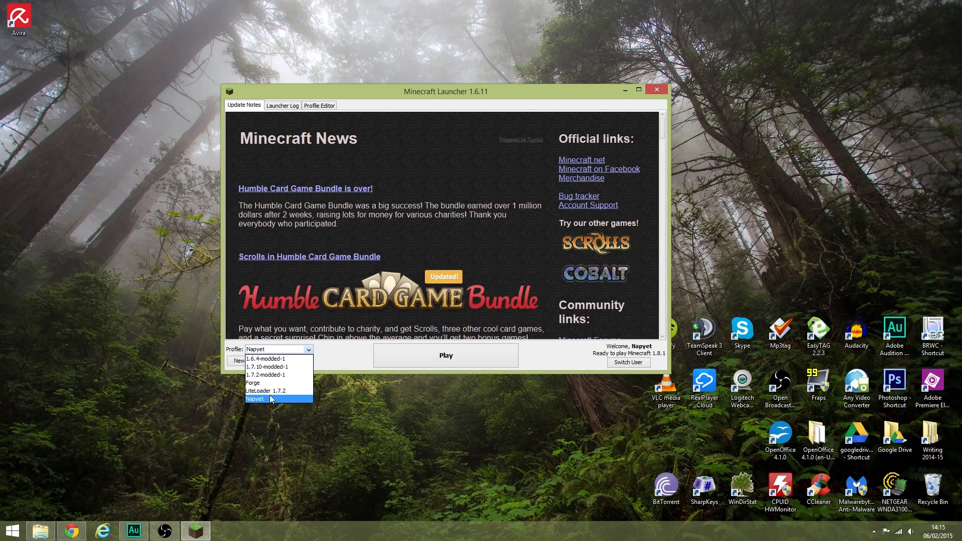
pyautogui.moveTo(266, 358)
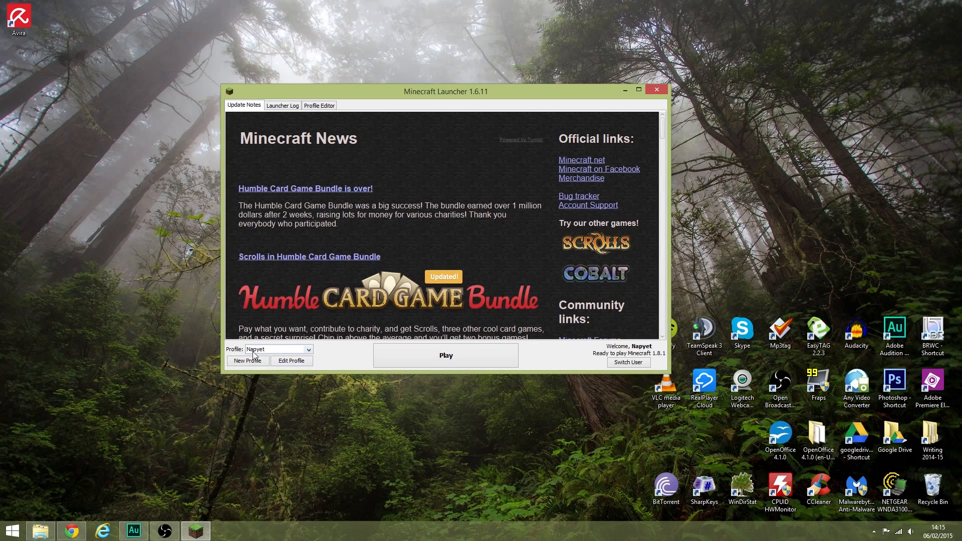
pyautogui.click(291, 361)
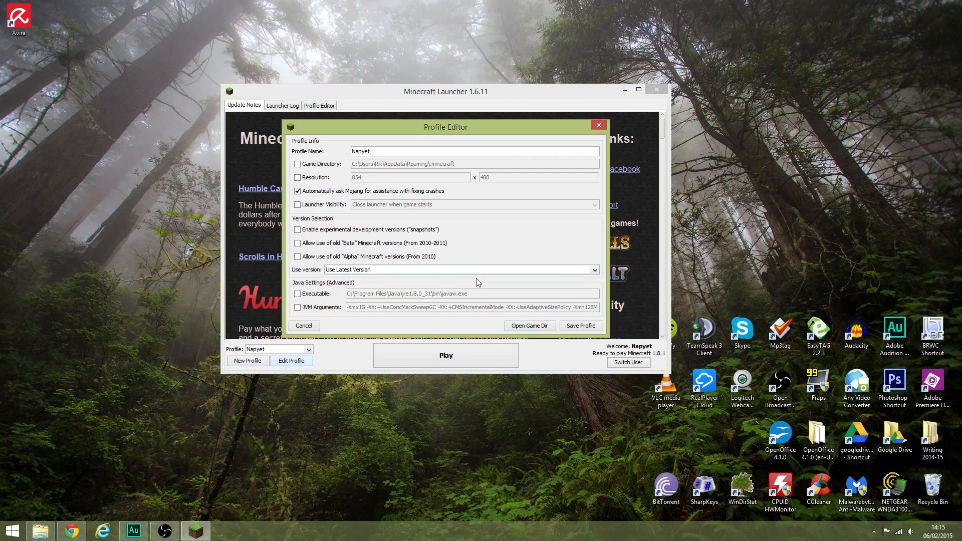
pyautogui.moveTo(445, 126); pyautogui.dragTo(588, 95)
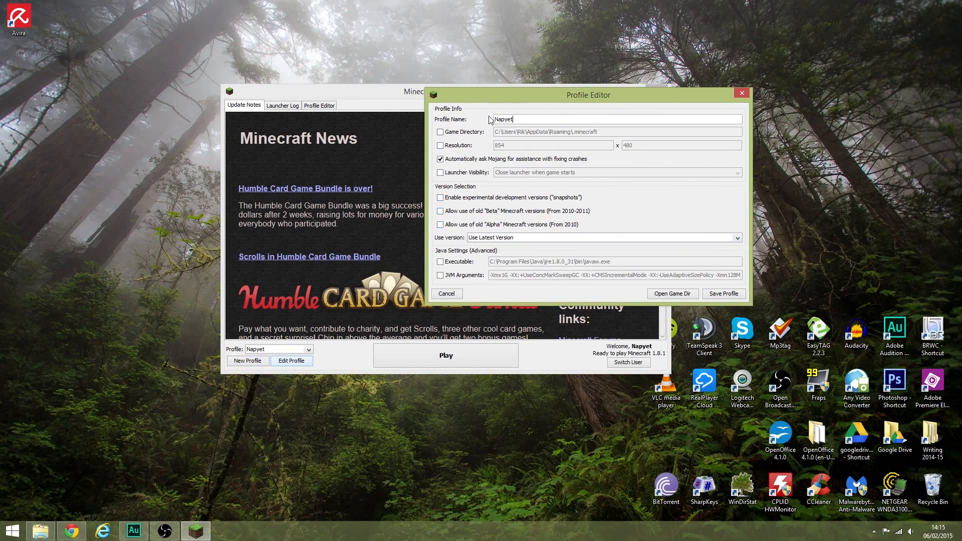
pyautogui.moveTo(578, 101)
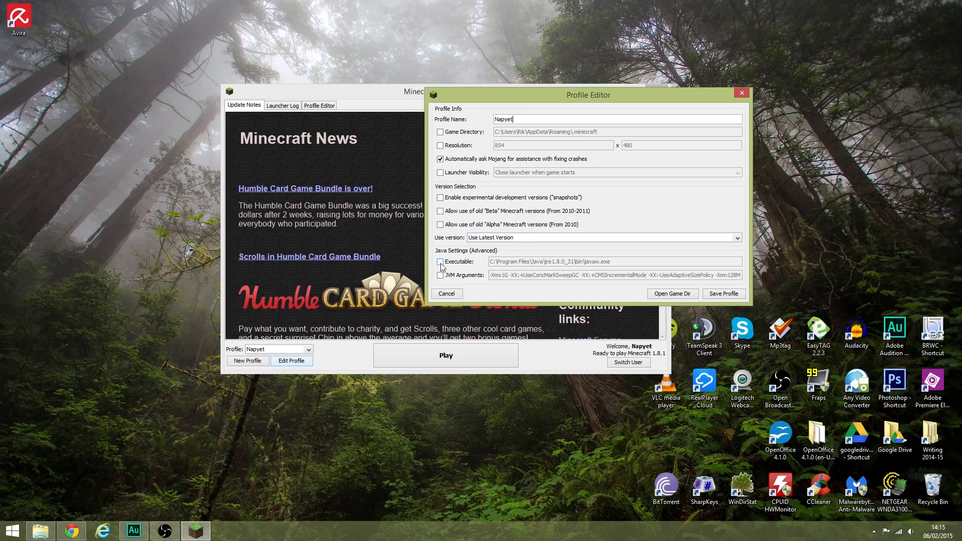
pyautogui.click(440, 262)
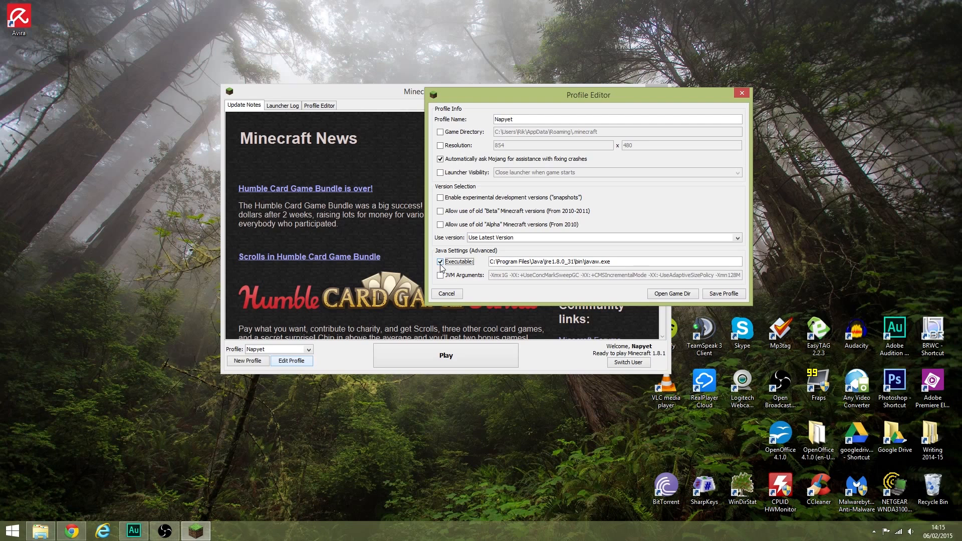
pyautogui.click(440, 262)
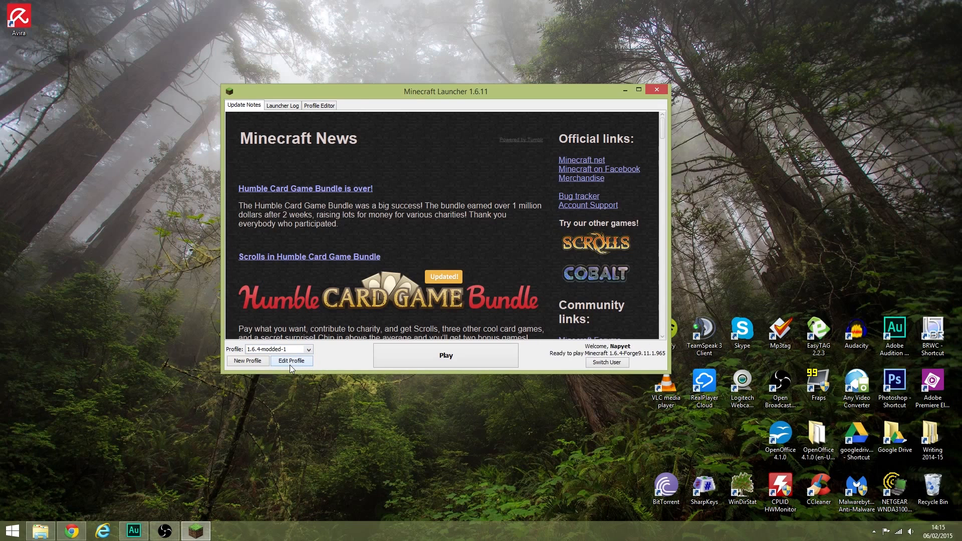
# Check the 1.6.4-modded-1 profile's jre7 executable path, untick it, and close without saving
pyautogui.click(291, 361)
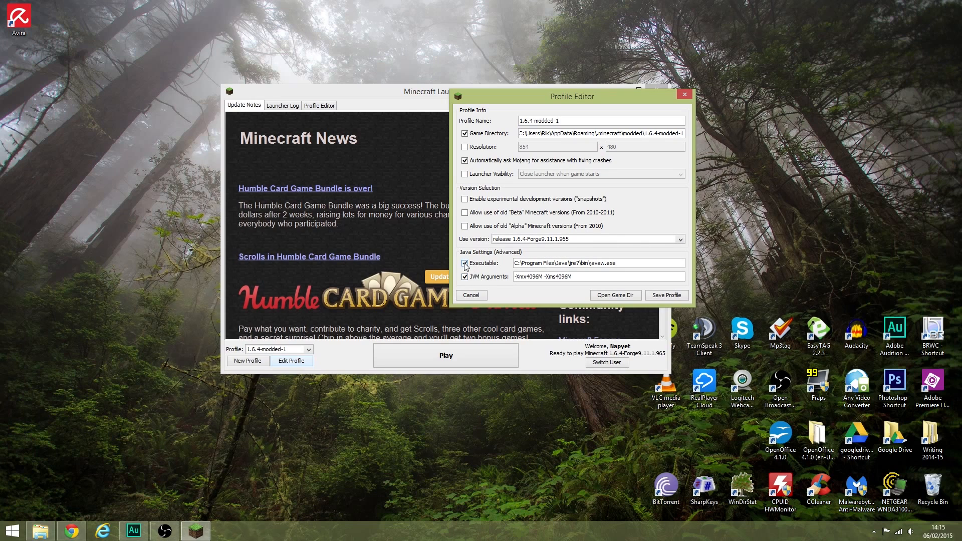
pyautogui.click(465, 263)
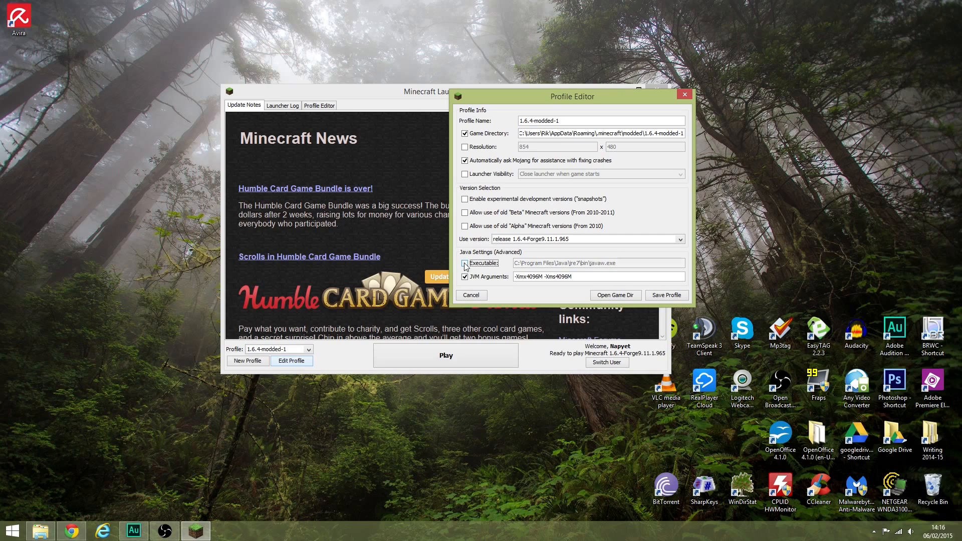
pyautogui.click(464, 263)
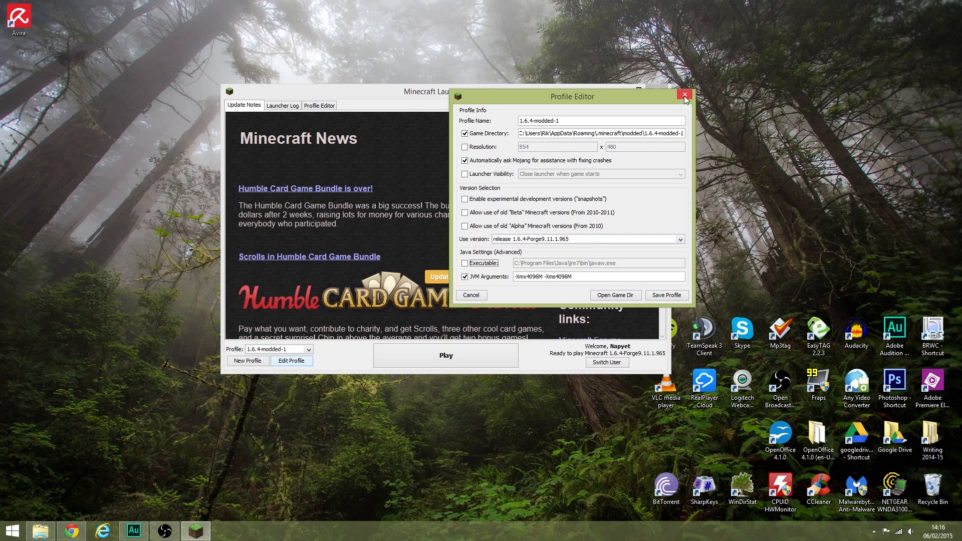
pyautogui.click(686, 96)
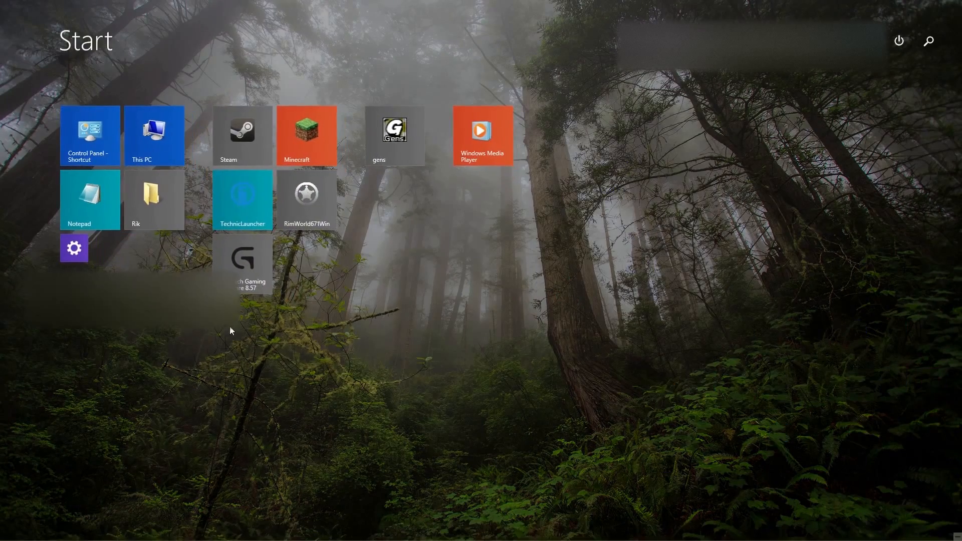
# Browse to C:\Program Files\Java, showing the jre1.8.0_31 and jre7 folders
pyautogui.click(154, 200)
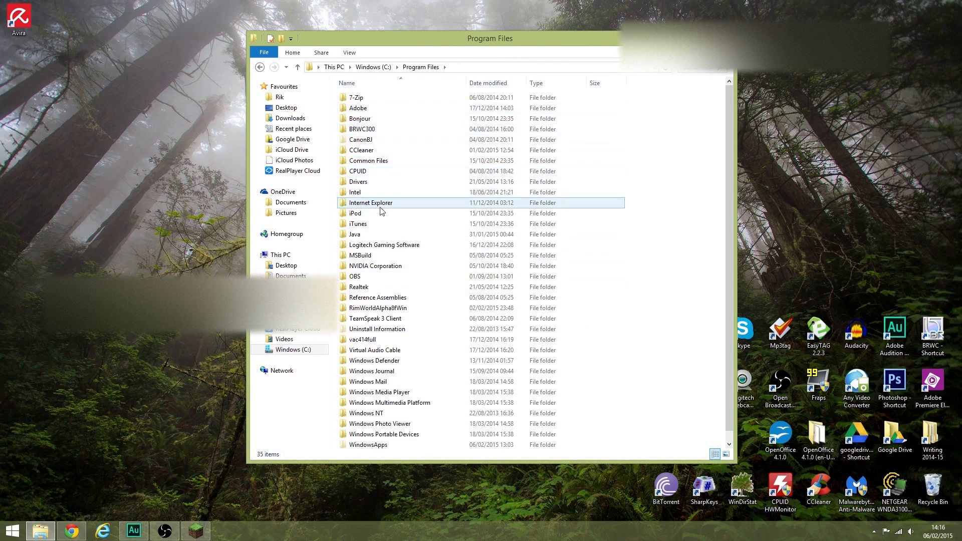
pyautogui.doubleClick(355, 234)
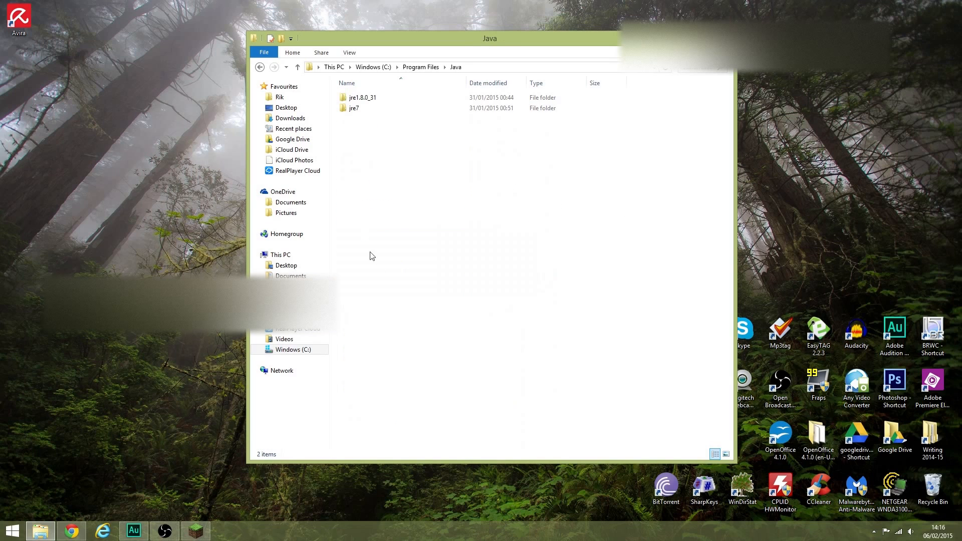
pyautogui.moveTo(356, 109)
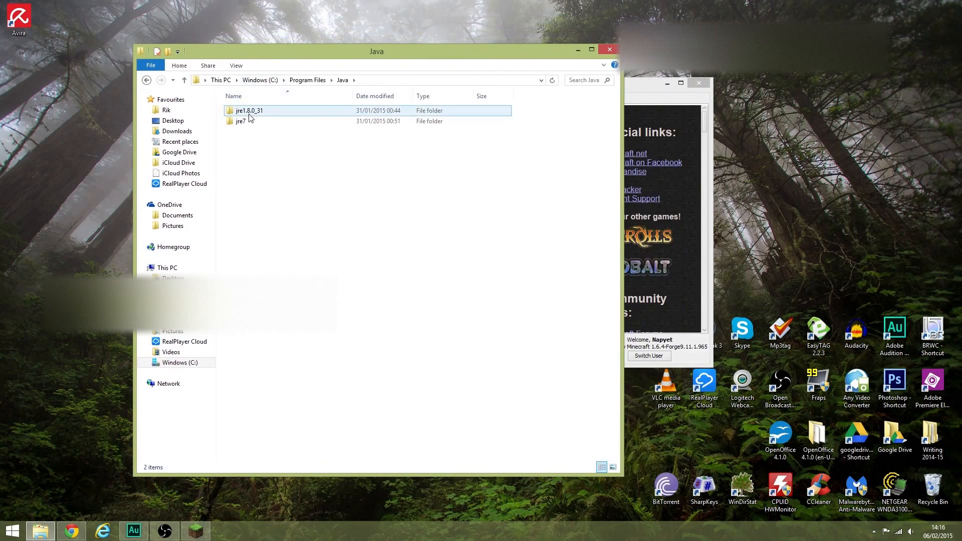
pyautogui.moveTo(241, 121)
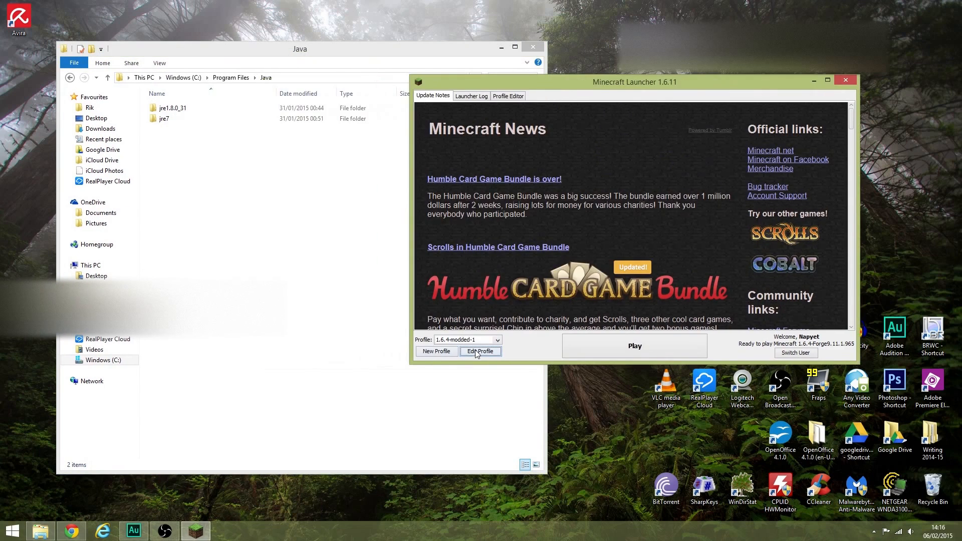
# Open the 1.6.4-modded-1 Profile Editor to view its jre7 javaw.exe path
pyautogui.click(481, 350)
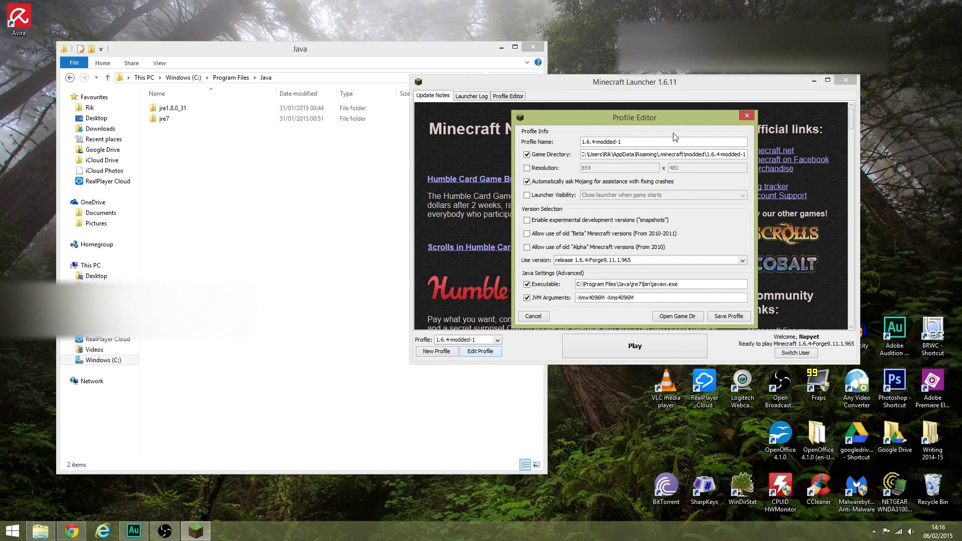
pyautogui.moveTo(643, 280)
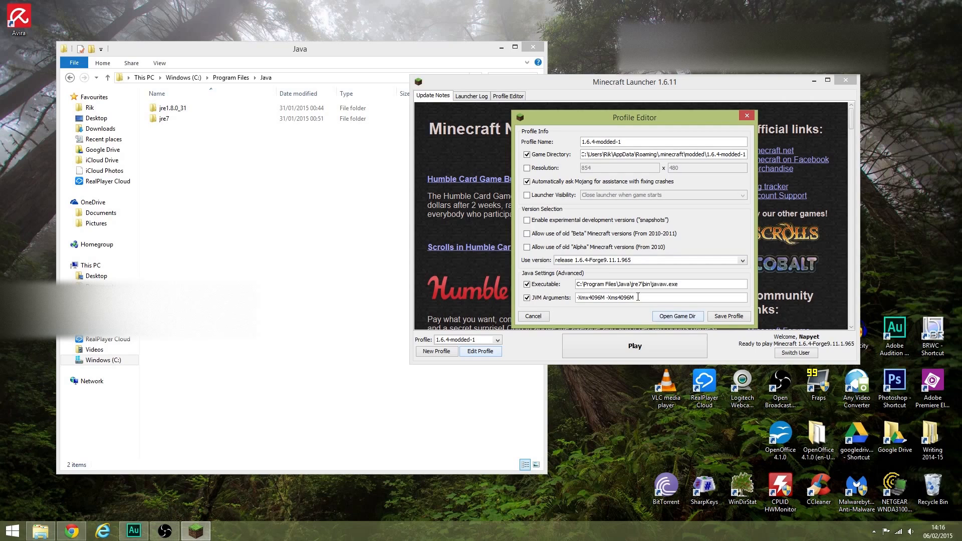
pyautogui.click(165, 119)
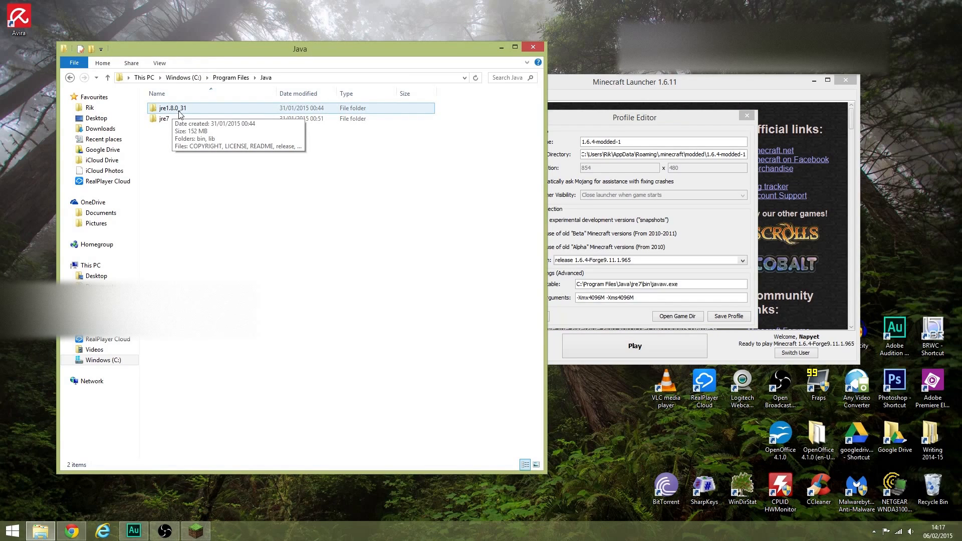
pyautogui.moveTo(190, 115)
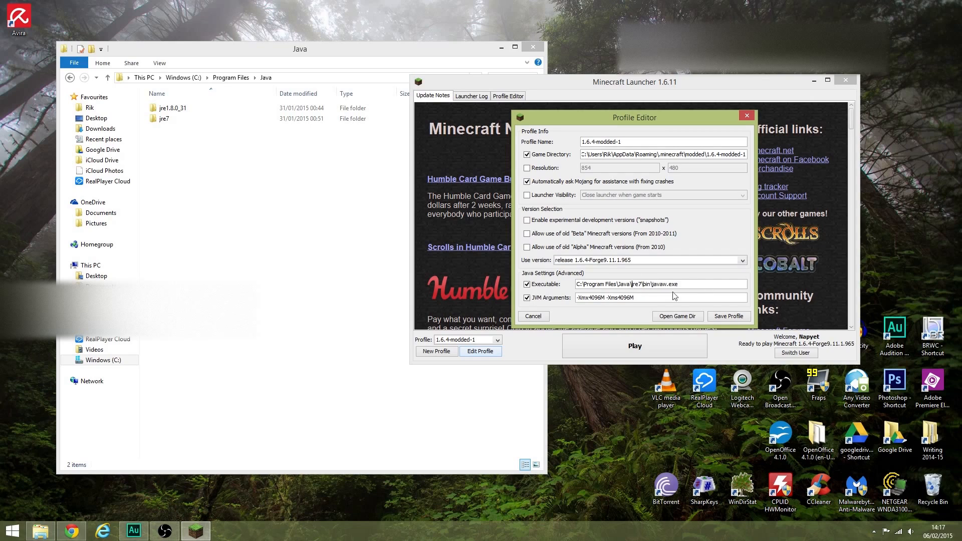
pyautogui.moveTo(652, 296)
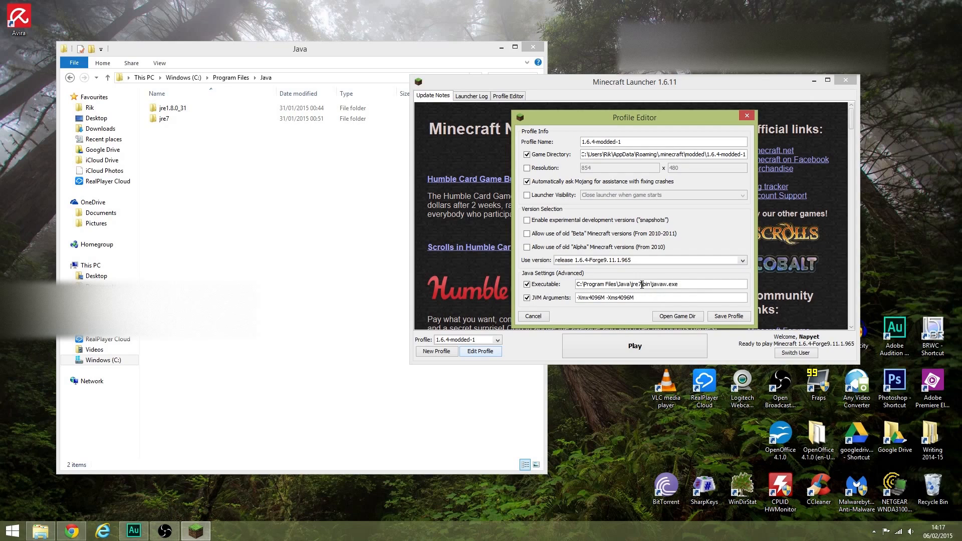
# Highlight 'jre7' in the profile's Java executable path to compare with Explorer
pyautogui.doubleClick(636, 284)
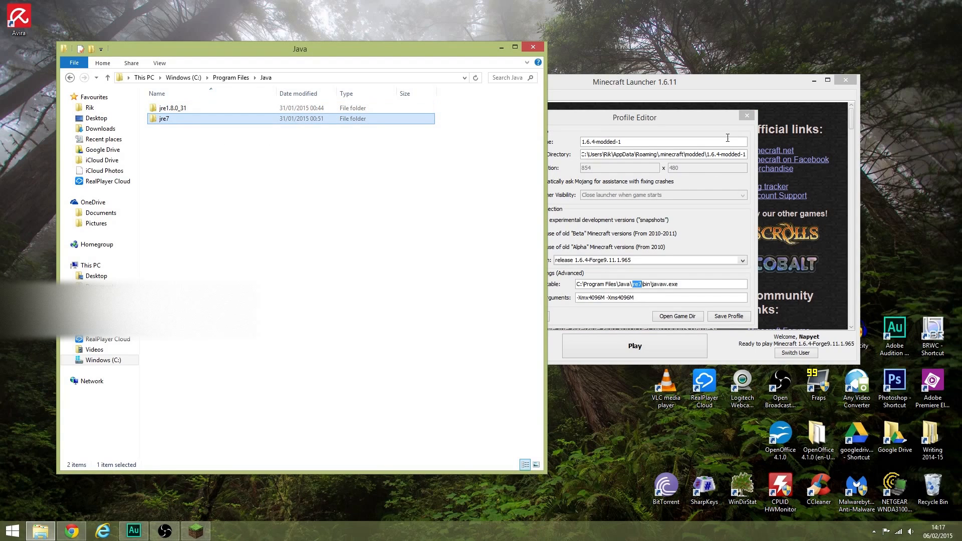
pyautogui.moveTo(671, 123)
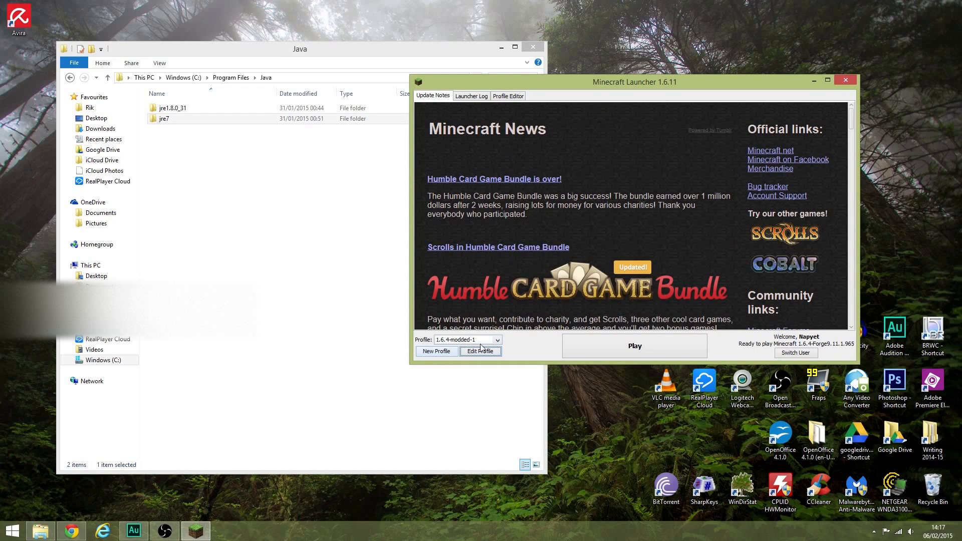
pyautogui.moveTo(497, 358)
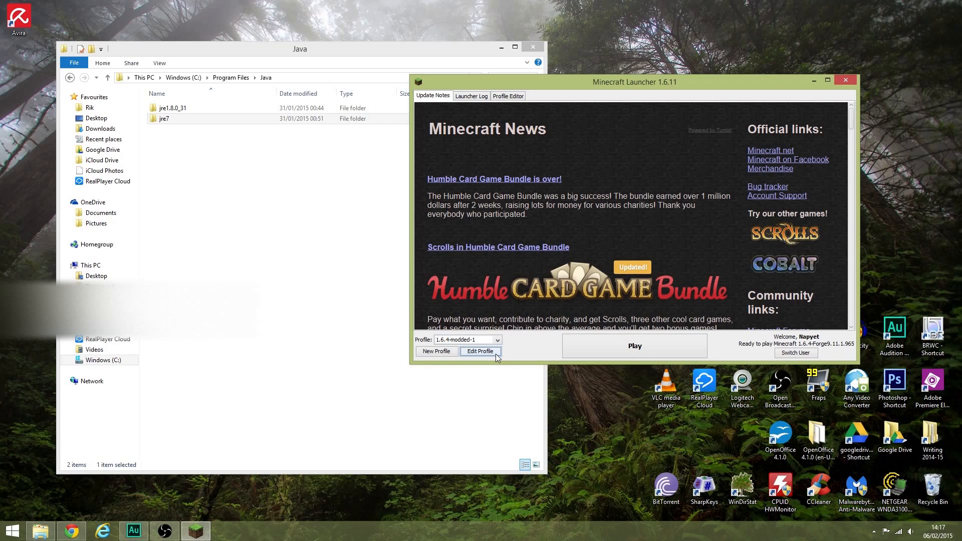
pyautogui.moveTo(475, 319)
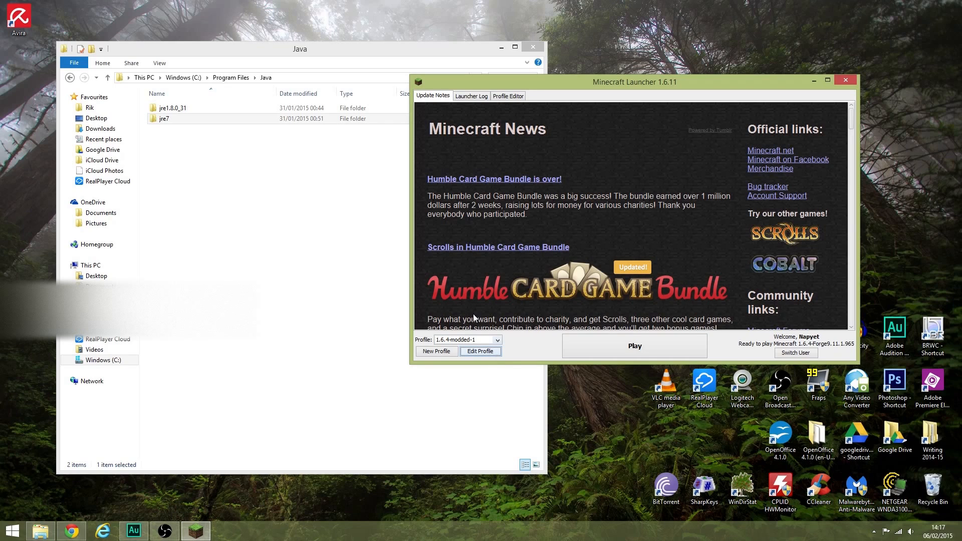
# Bring the Java folder forward, select jre7, and nudge the launcher window left
pyautogui.click(151, 119)
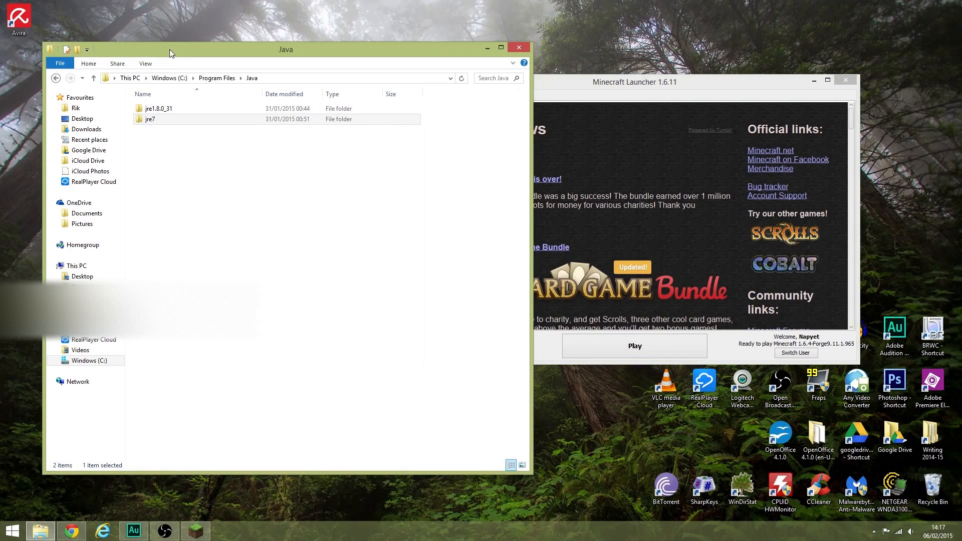
pyautogui.click(150, 119)
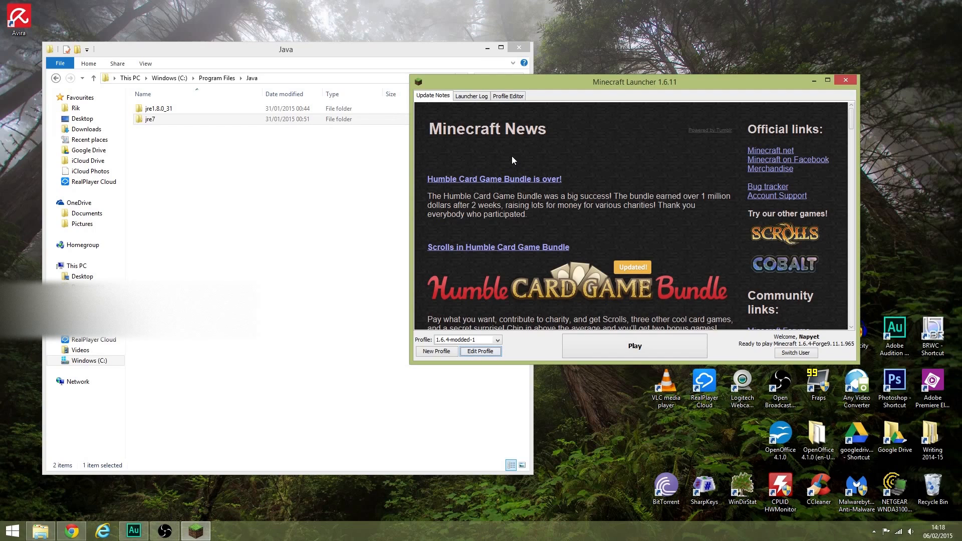
pyautogui.moveTo(301, 181)
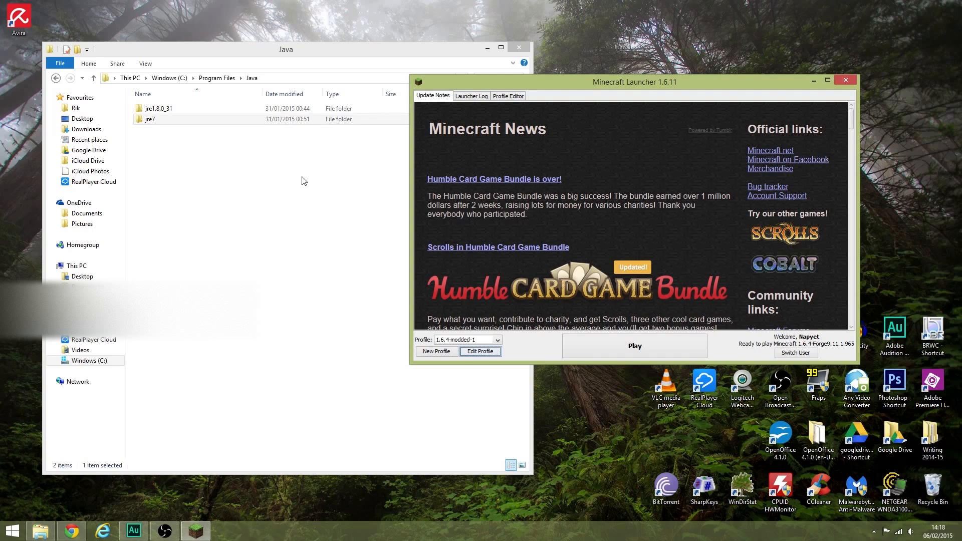
pyautogui.moveTo(183, 167)
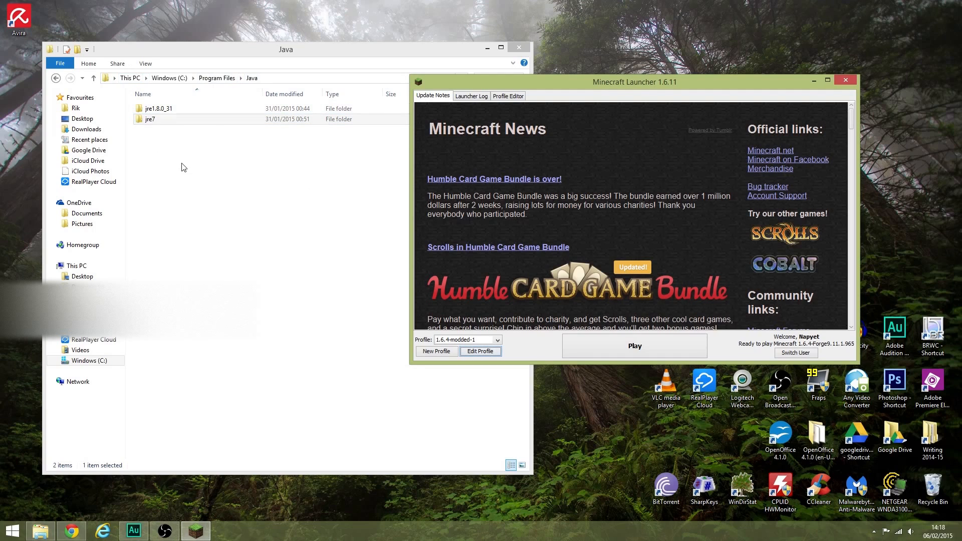
pyautogui.click(150, 120)
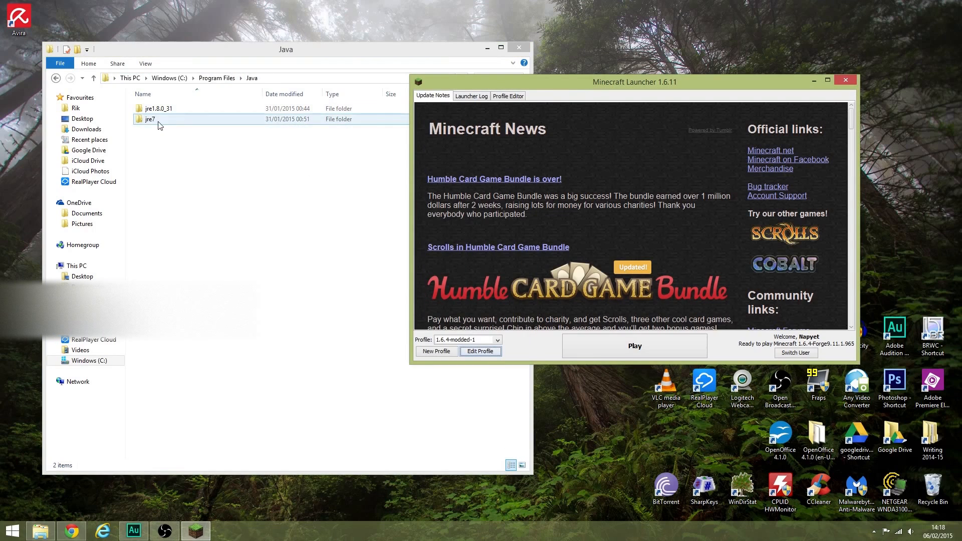
pyautogui.click(149, 120)
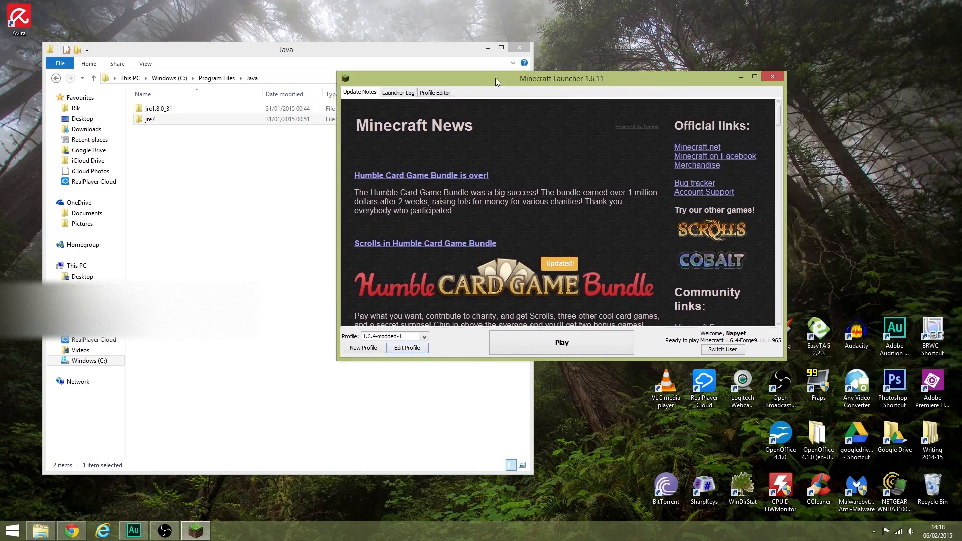
pyautogui.moveTo(498, 78); pyautogui.dragTo(489, 82)
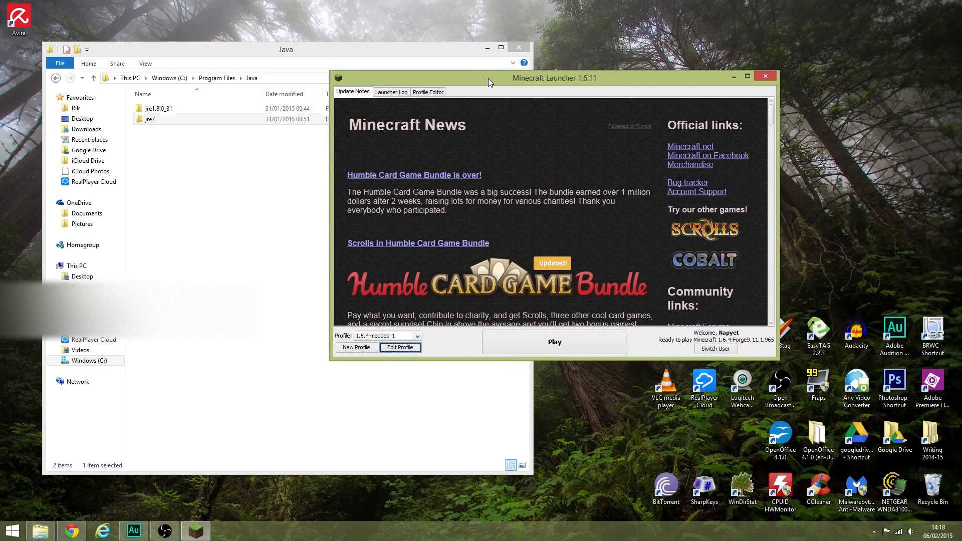
pyautogui.moveTo(347, 135)
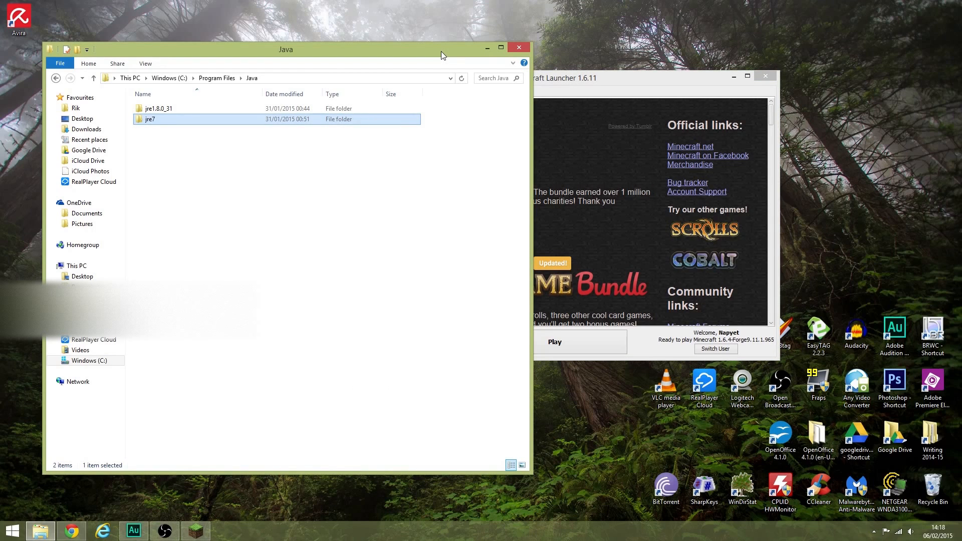
pyautogui.moveTo(643, 84)
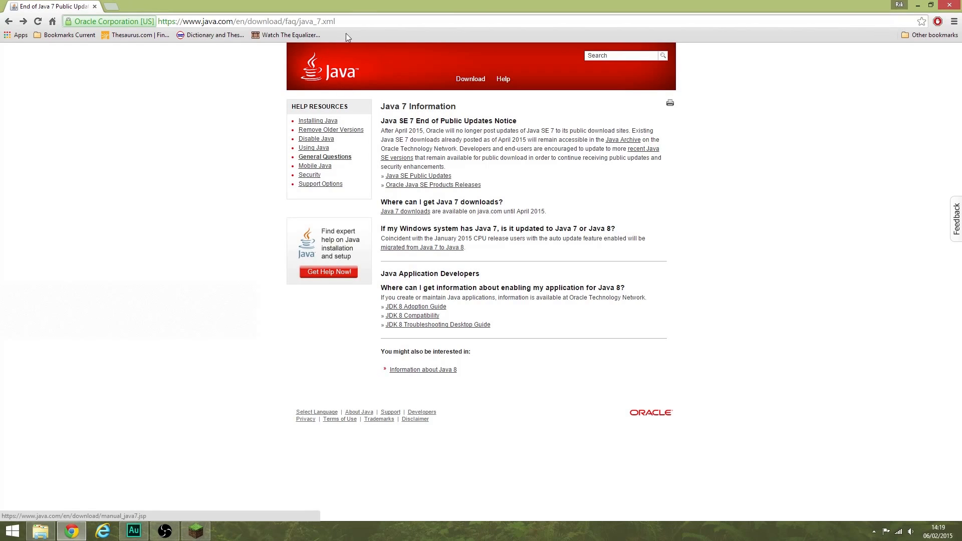
# Load java.com's Java 7 manual download page in Chrome and scroll to the installers
pyautogui.click(245, 21)
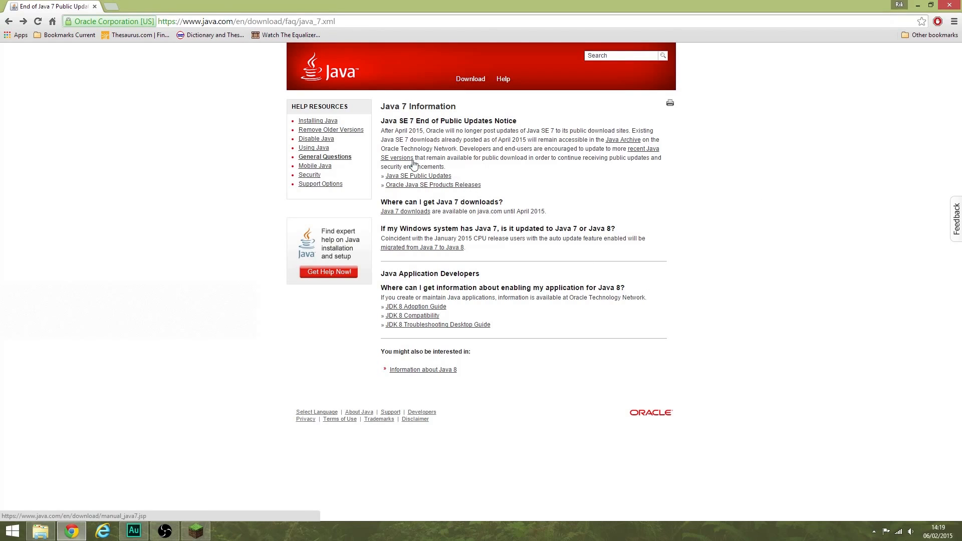
pyautogui.moveTo(404, 211)
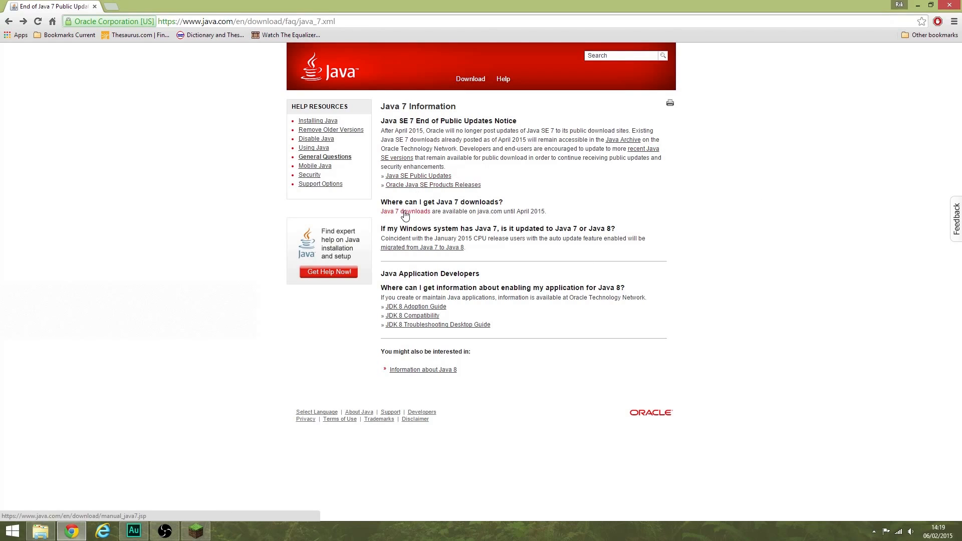
pyautogui.click(398, 211)
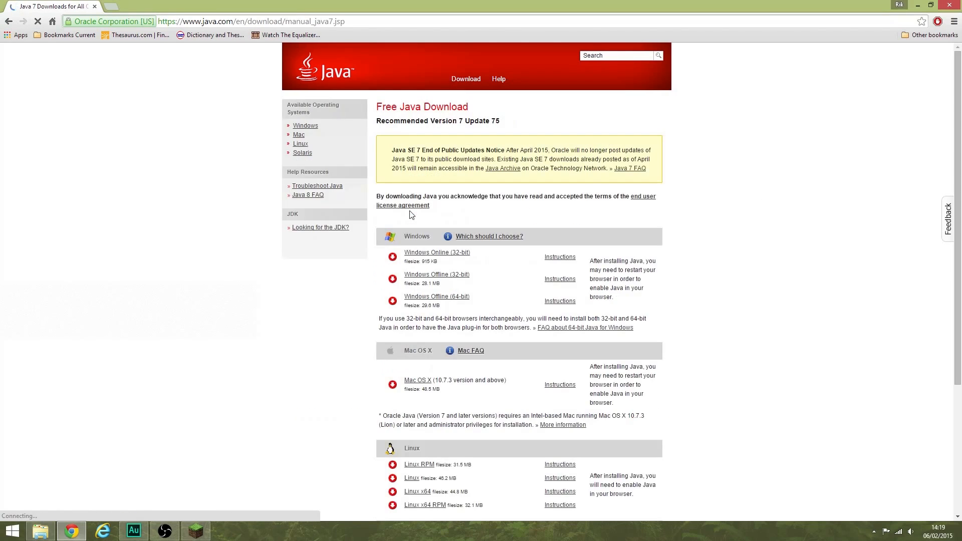
pyautogui.scroll(-3)
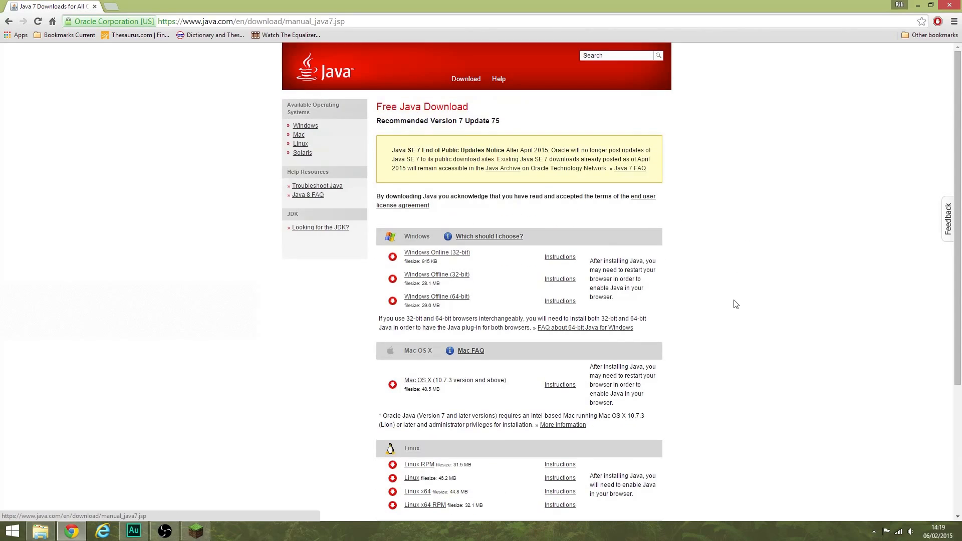
pyautogui.moveTo(517, 150)
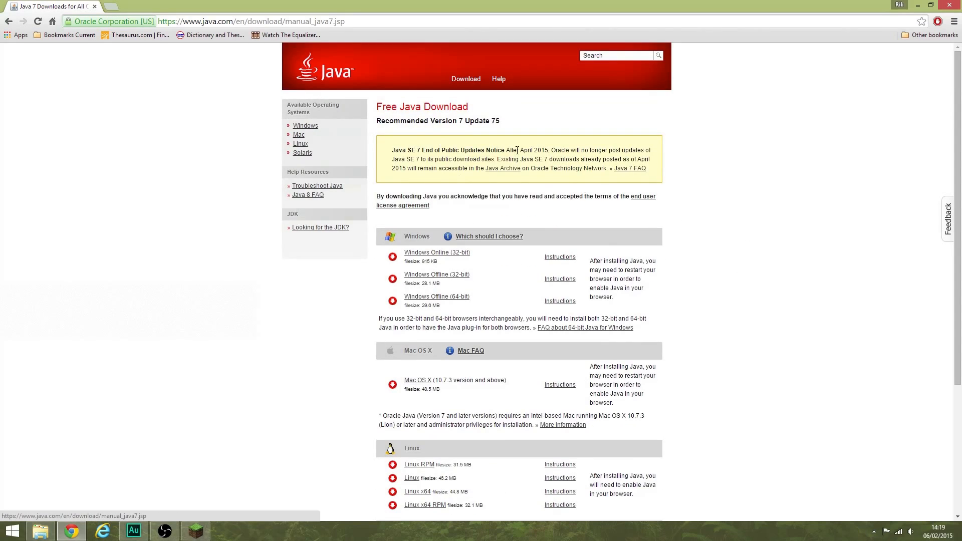
pyautogui.moveTo(657, 207)
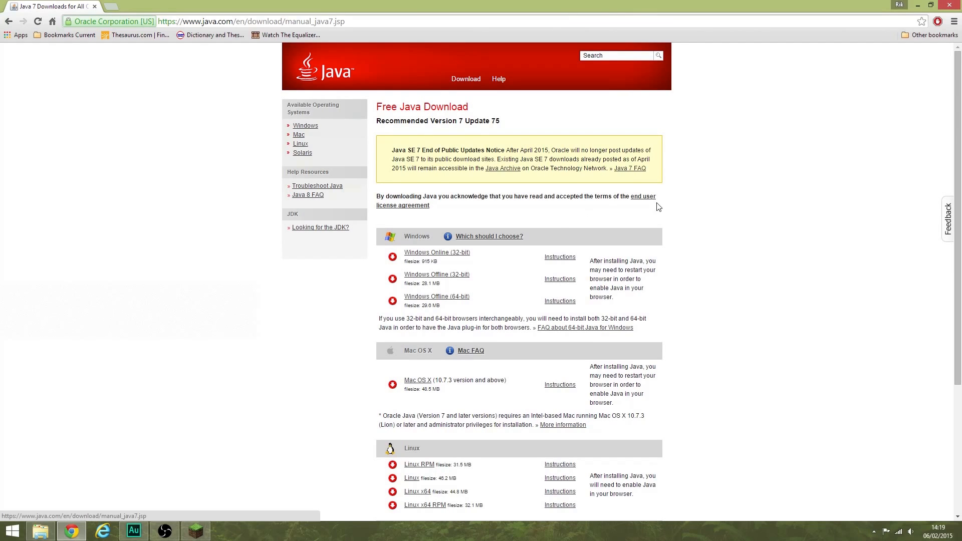
pyautogui.moveTo(703, 205)
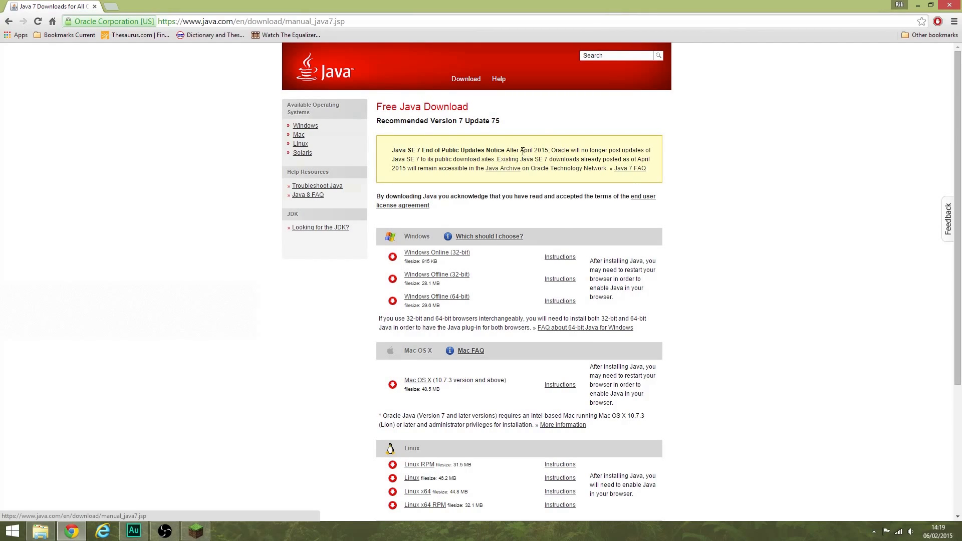
pyautogui.moveTo(585, 152)
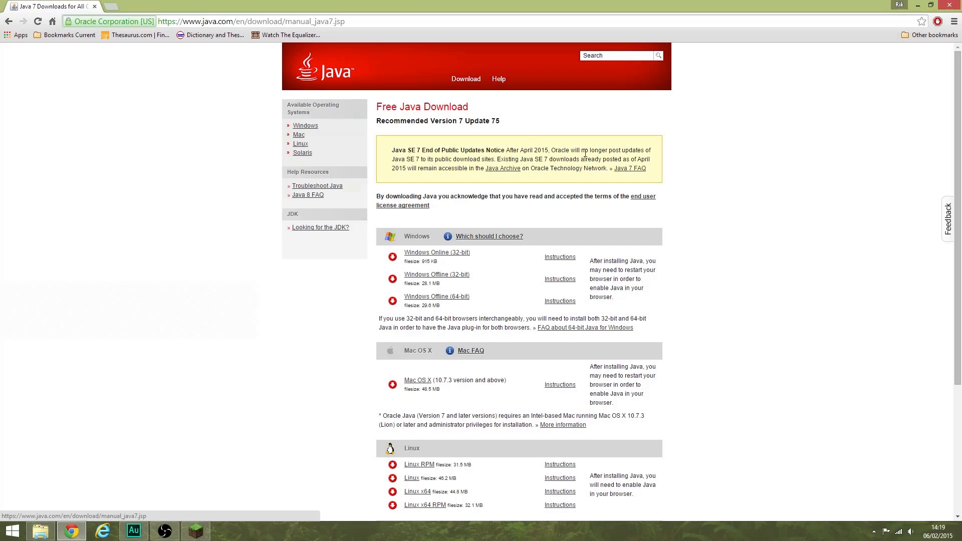
pyautogui.moveTo(423, 158)
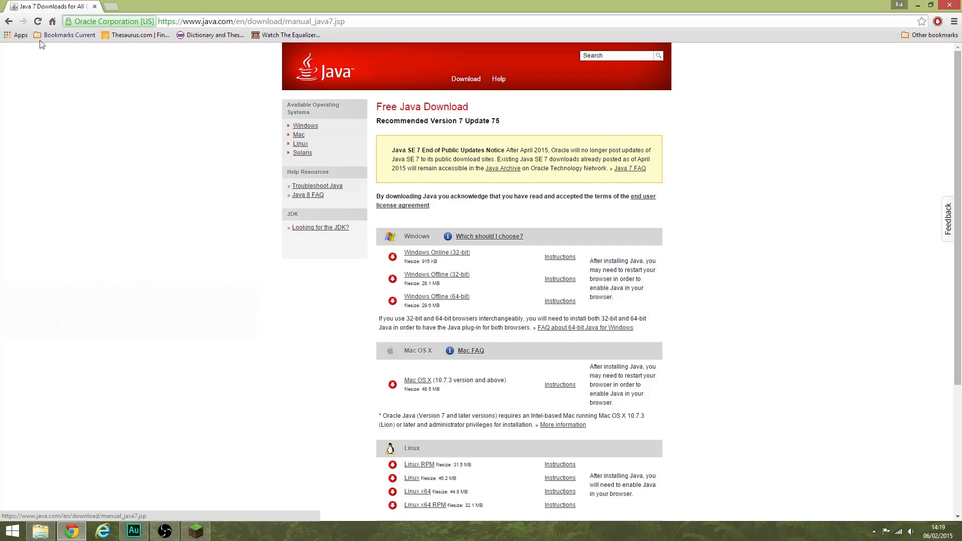
# Follow the Java 7 FAQ link to the end-of-public-updates information page
pyautogui.click(629, 169)
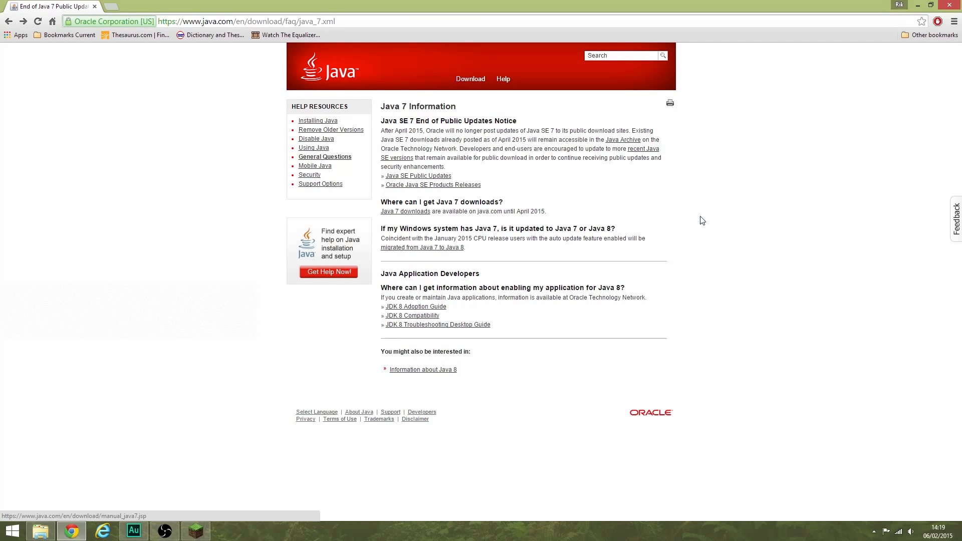
pyautogui.moveTo(565, 112)
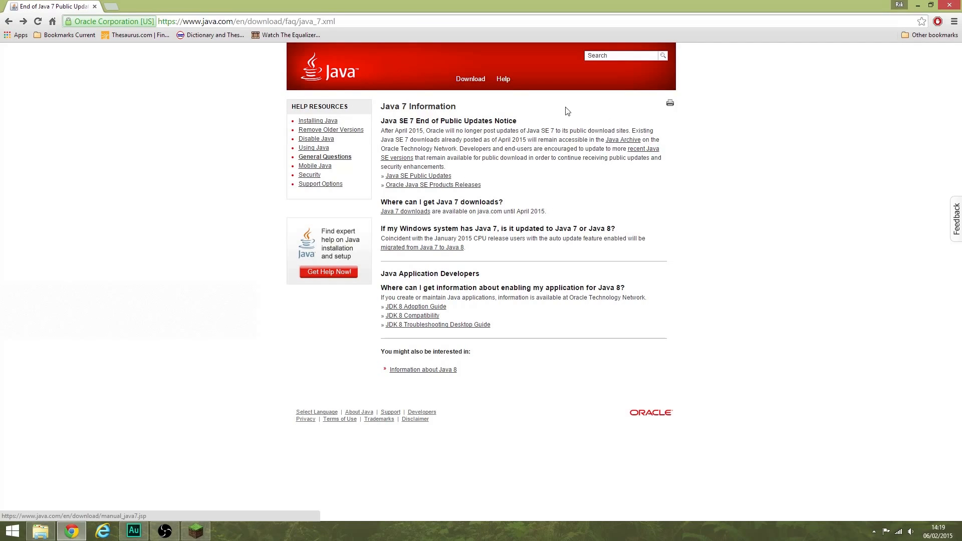
pyautogui.moveTo(476, 240)
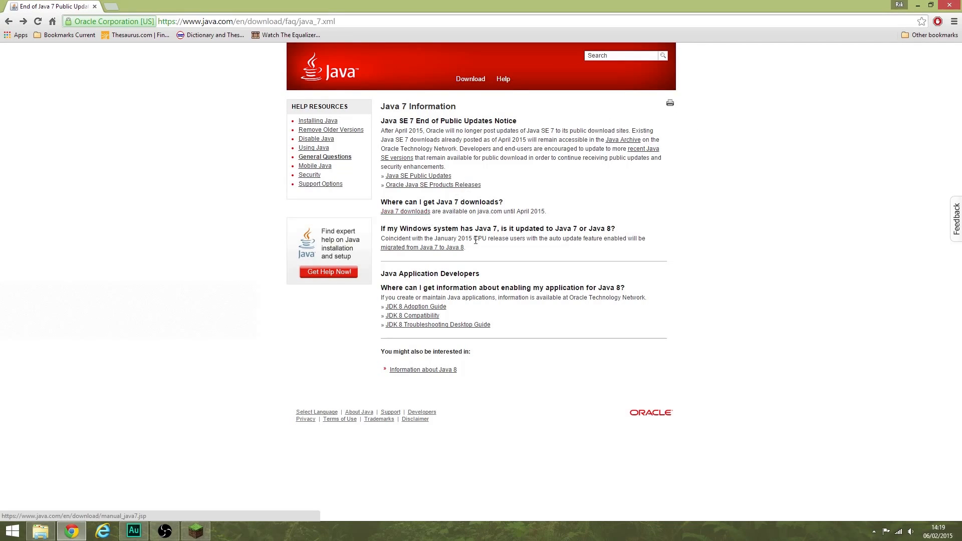
pyautogui.moveTo(719, 293)
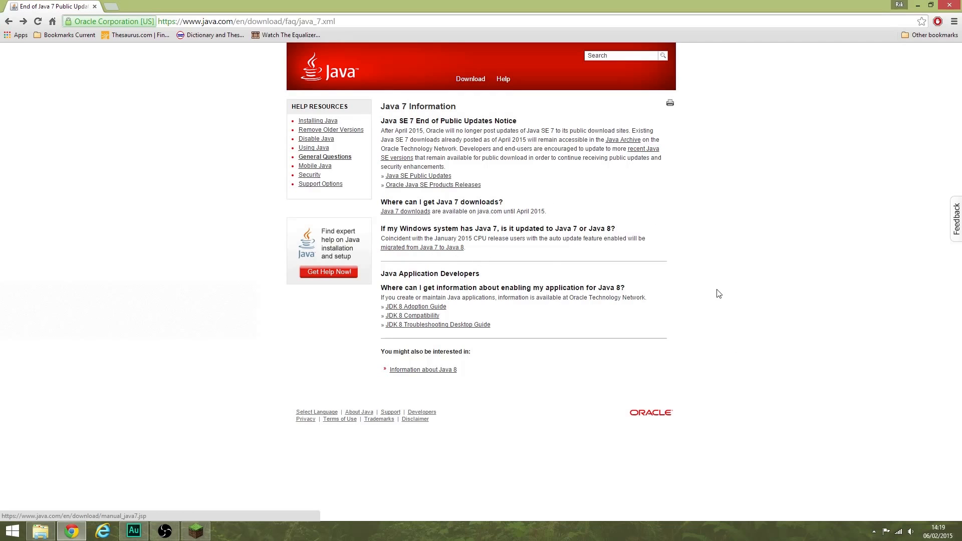
pyautogui.moveTo(302, 49)
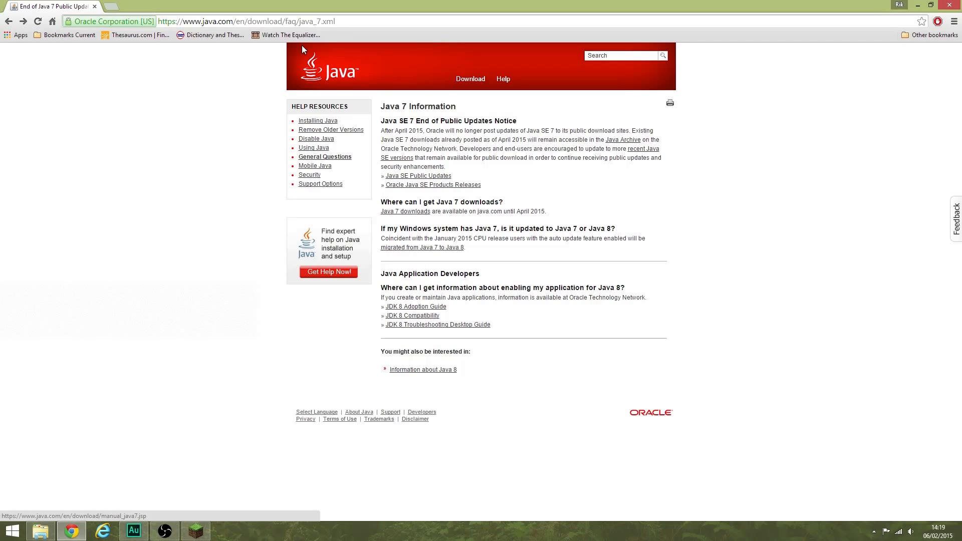
pyautogui.moveTo(416, 111)
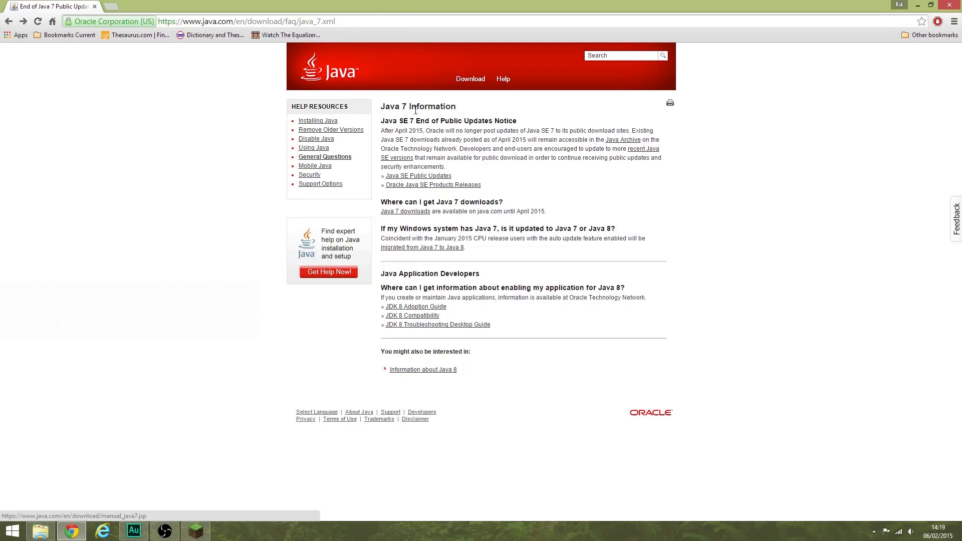
pyautogui.moveTo(197, 197)
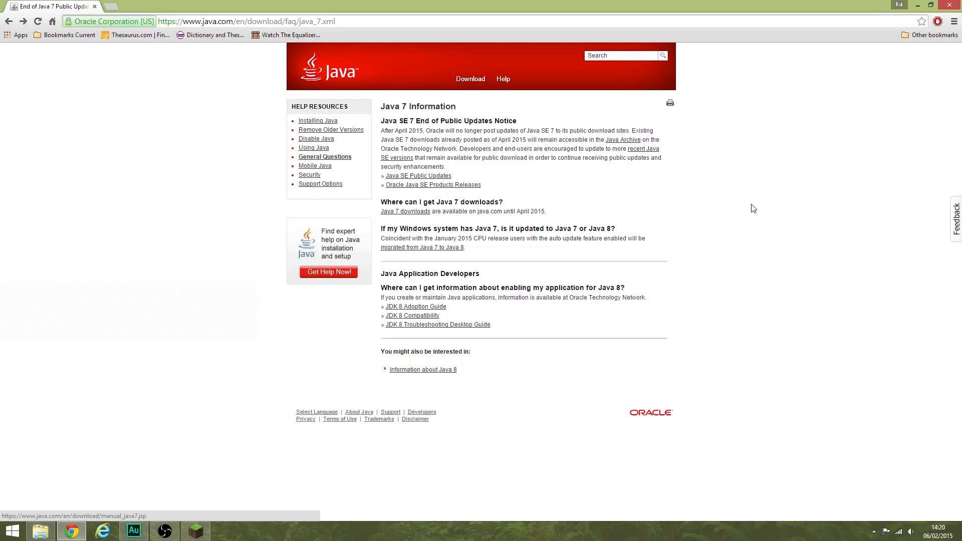
pyautogui.moveTo(10, 38)
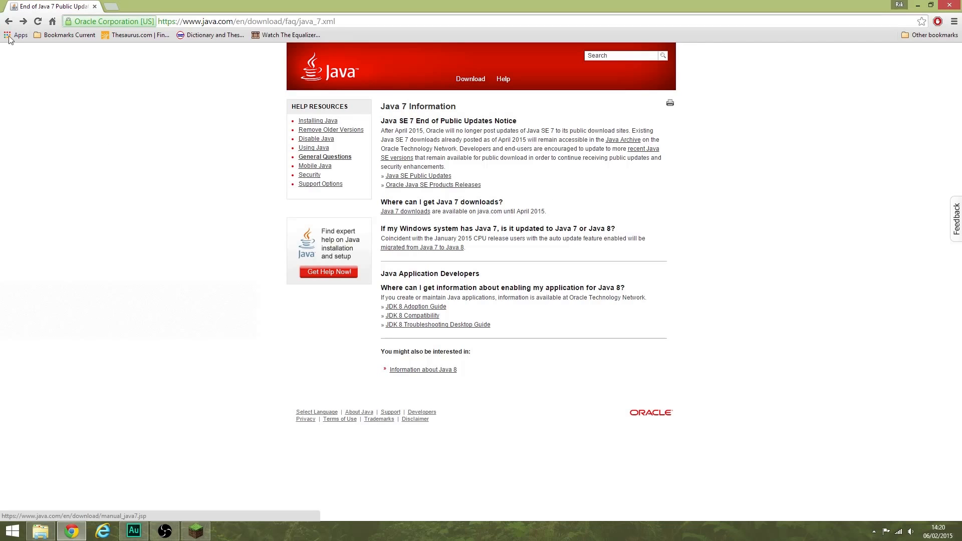
pyautogui.moveTo(9, 21)
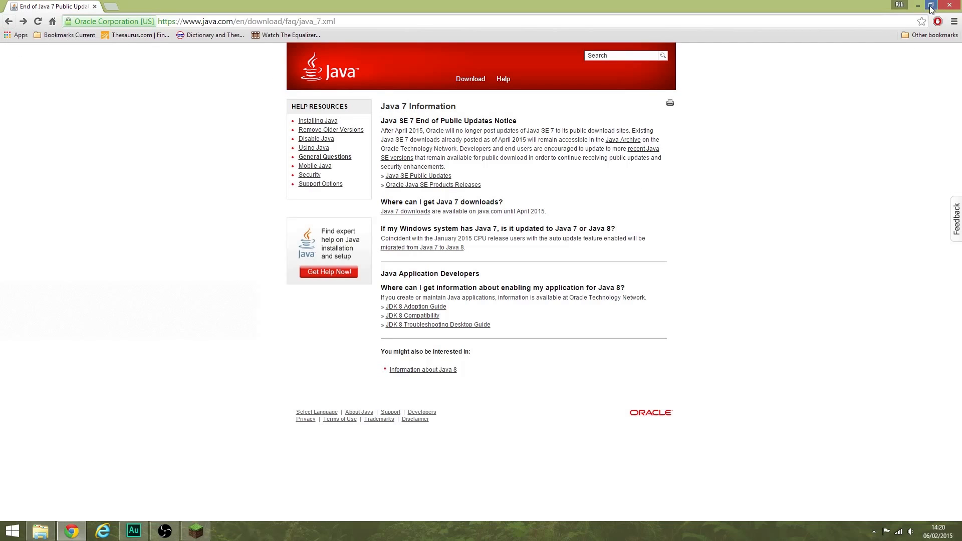
pyautogui.moveTo(917, 6)
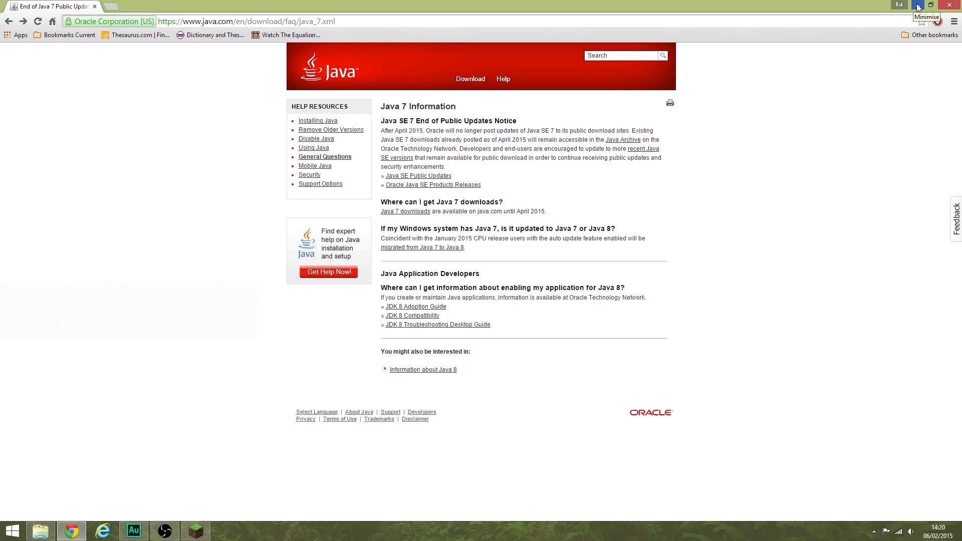
# Minimise Chrome and close both Minecraft Launcher and the Java folder window
pyautogui.click(899, 5)
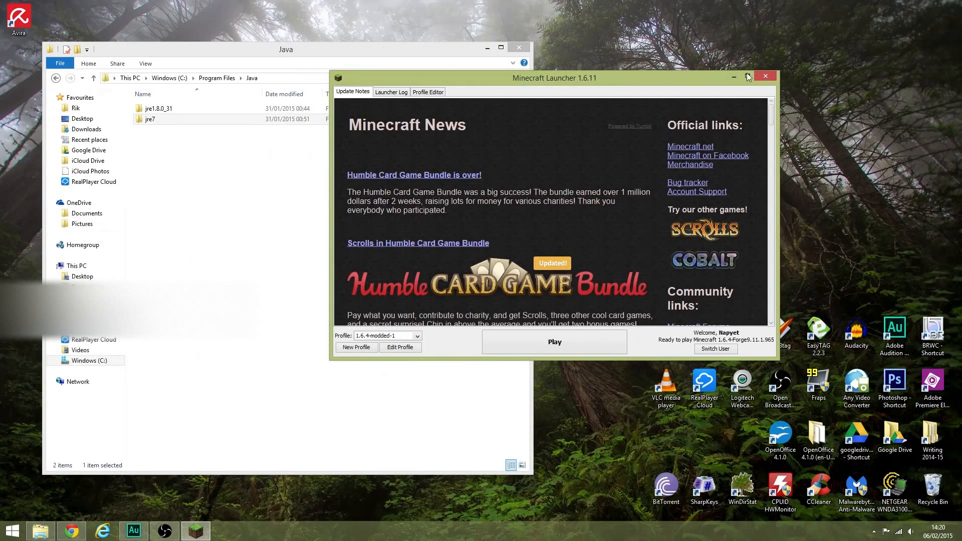
pyautogui.click(765, 77)
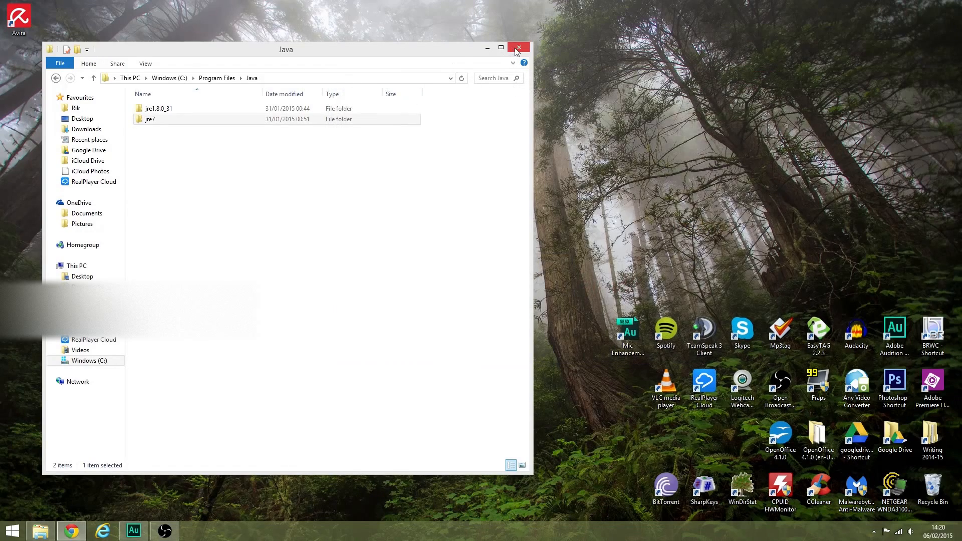
pyautogui.click(517, 49)
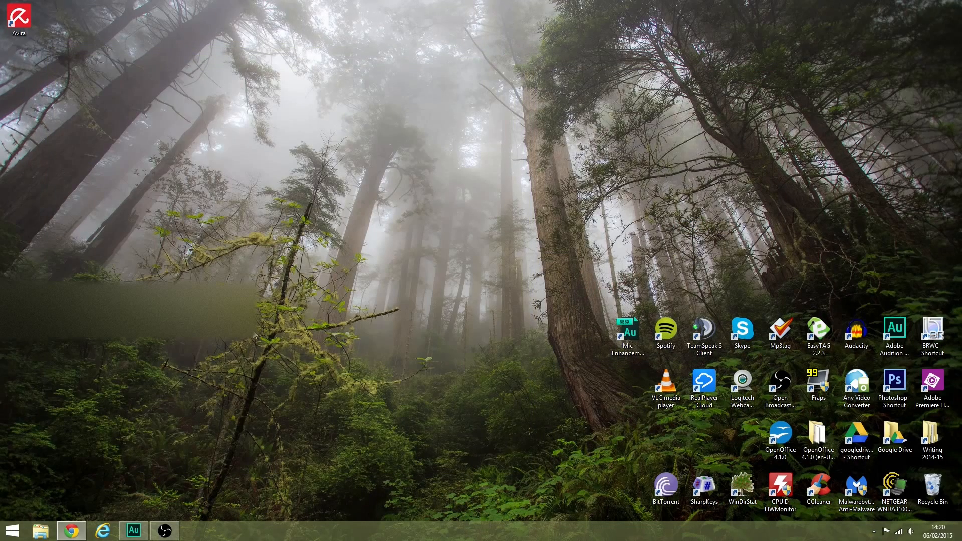
pyautogui.moveTo(183, 279)
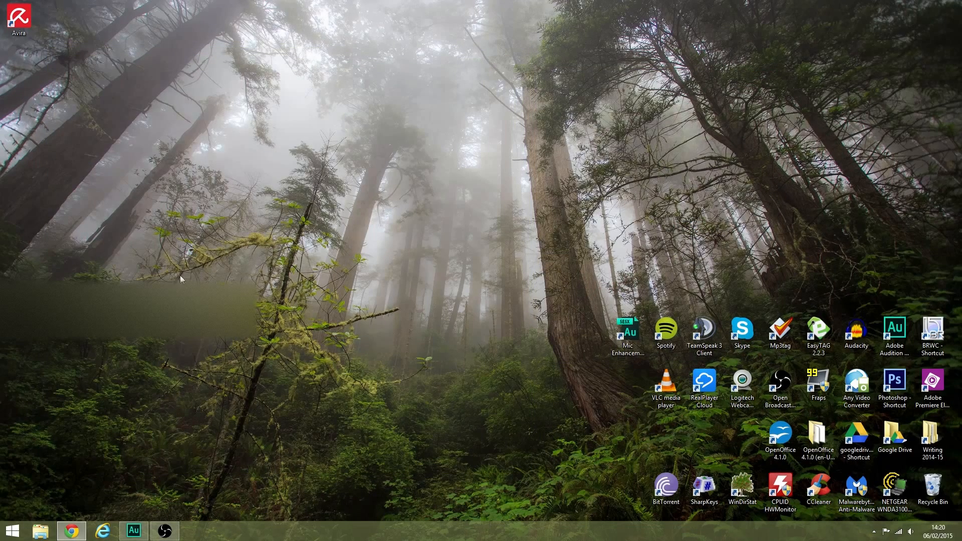
pyautogui.moveTo(261, 252)
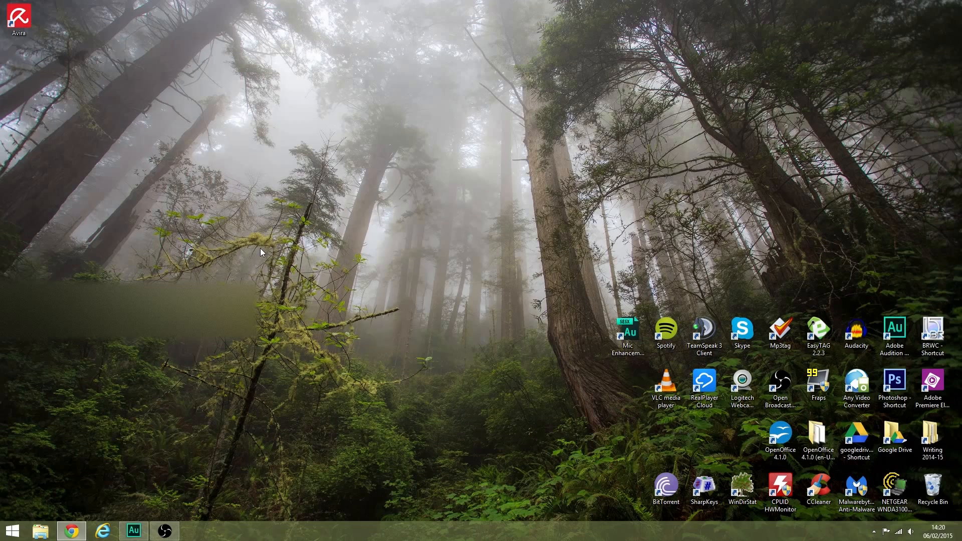
pyautogui.moveTo(353, 273)
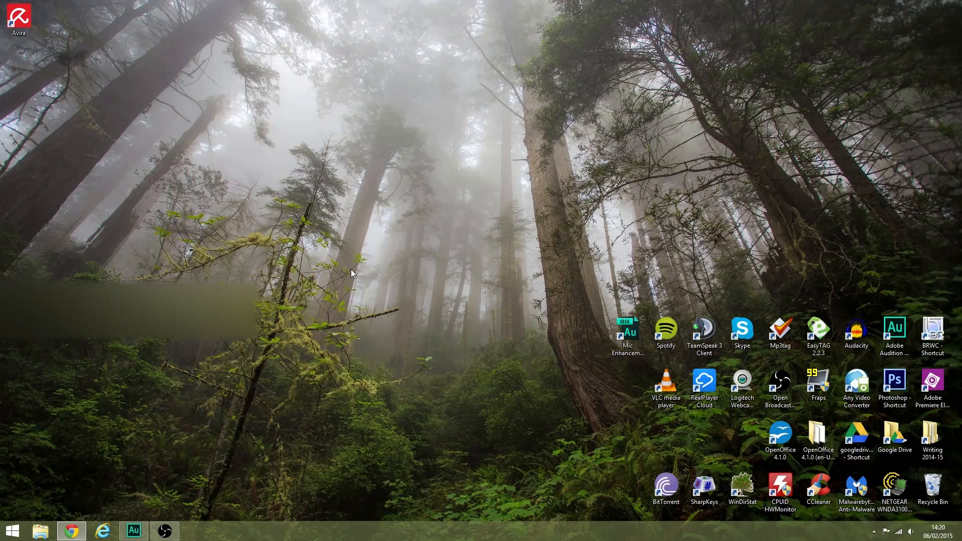